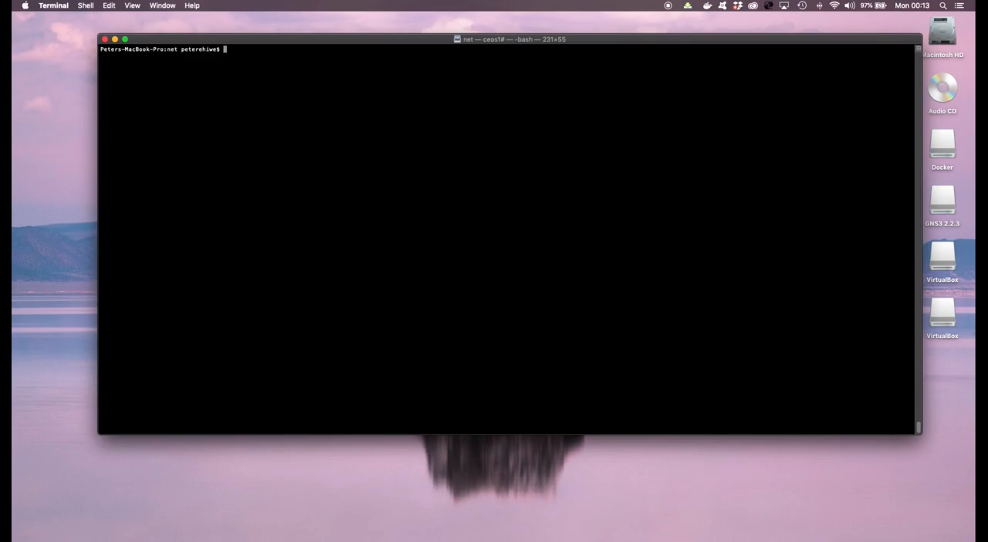
- Enter ceos1's Cli via docker exec, enable privileged mode with 'en', and launch bash
{"action": "type", "text": "docker exec -it ceos1 Cli"}
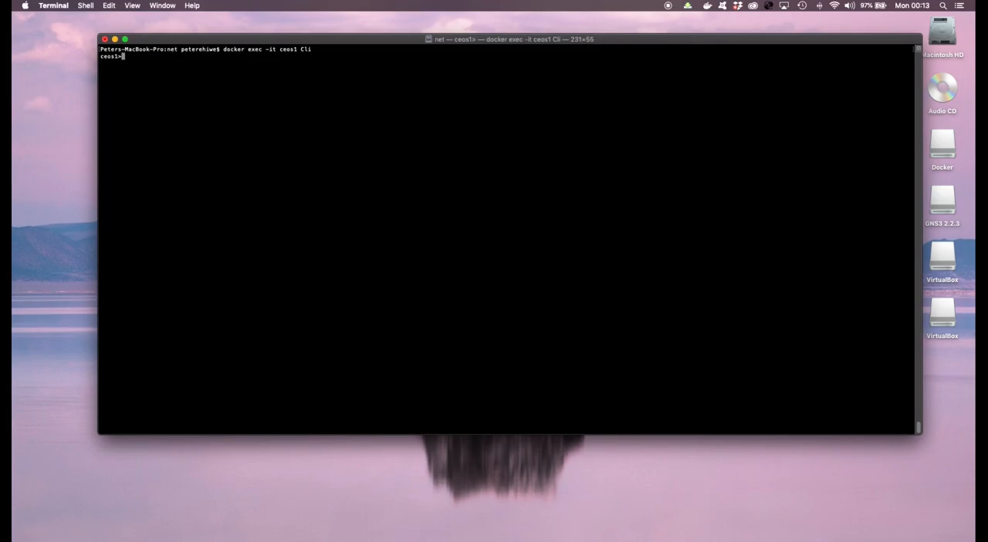
{"action": "type", "text": "en"}
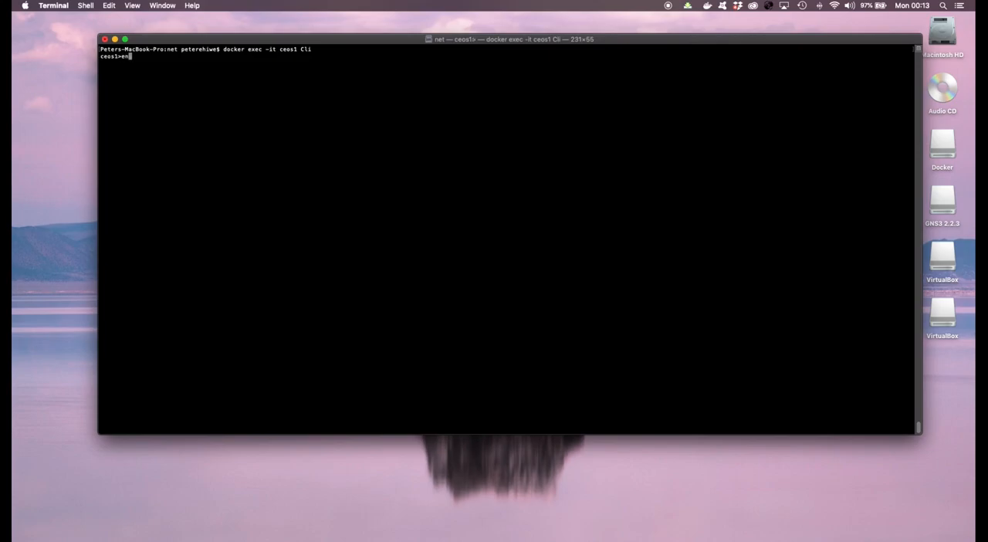
{"action": "key", "text": "Return"}
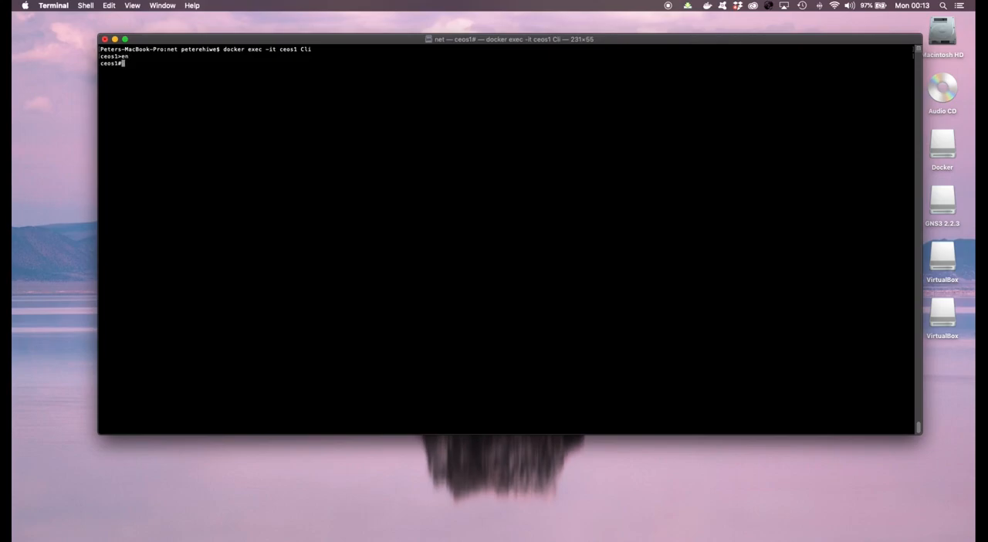
{"action": "type", "text": "ba"}
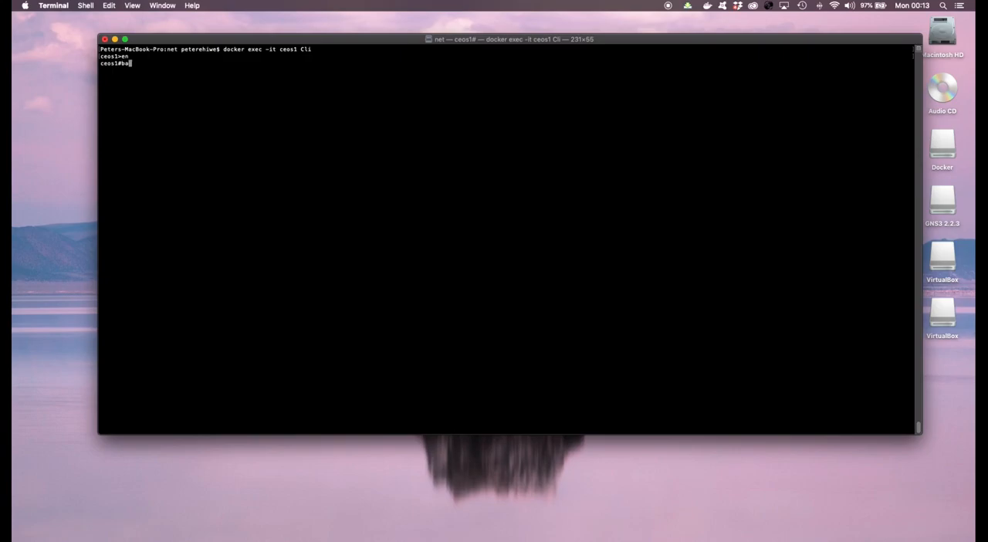
{"action": "key", "text": "Return"}
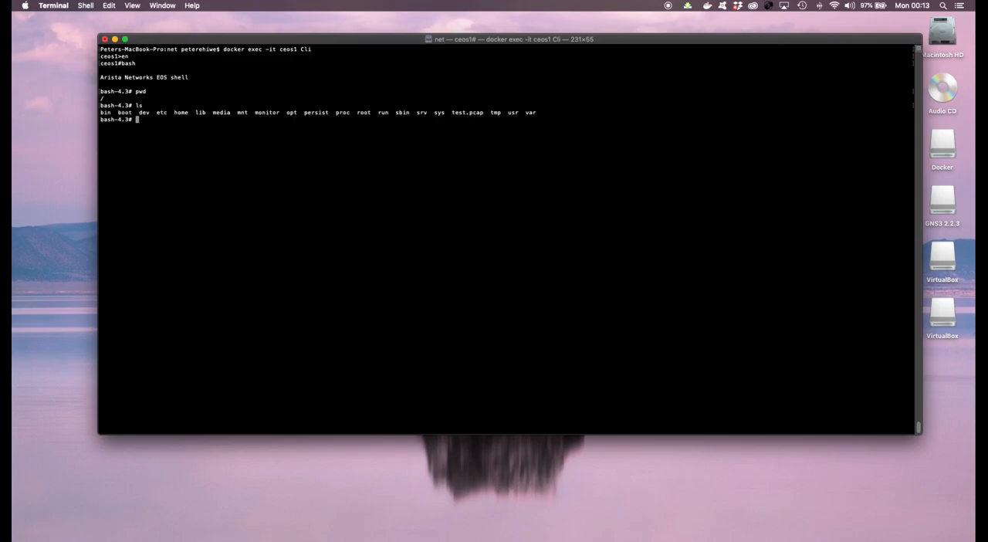
- Change directory from the container root into /var/log
{"action": "type", "text": "cd"}
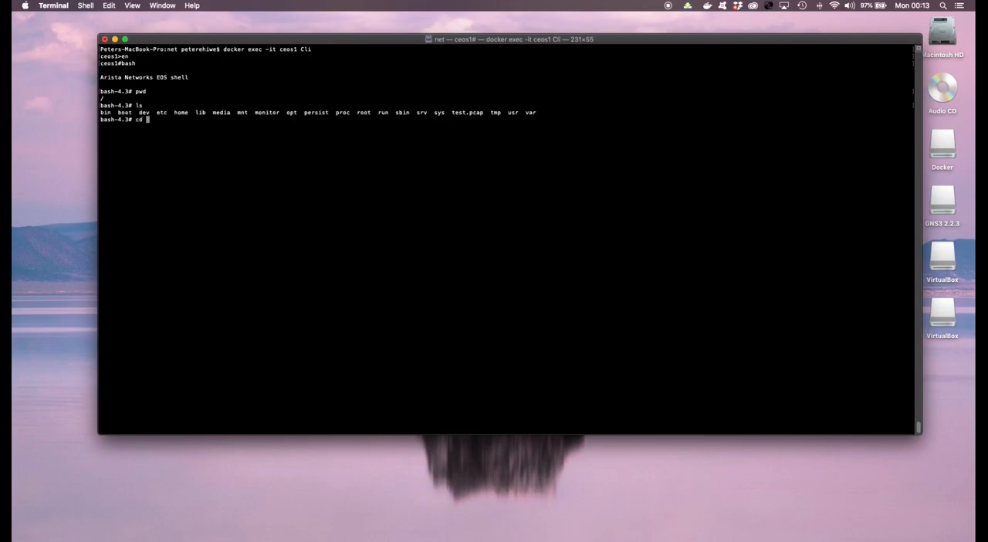
{"action": "type", "text": "/var/log/"}
{"action": "type", "text": "ls"}
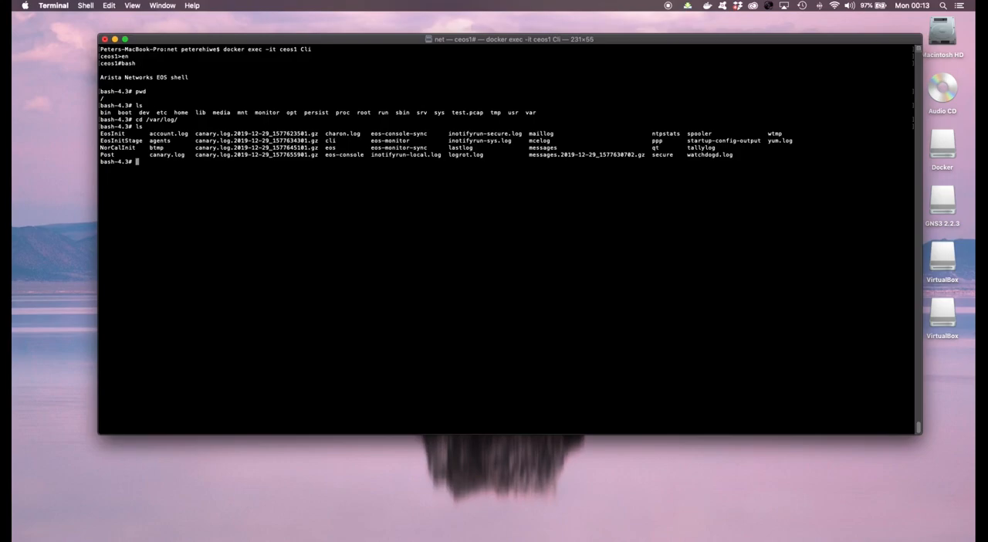
- Enter /var/log/agents, list its agent logs, and start 'more ProcMgr-worker-671'
{"action": "type", "text": "cd ag"}
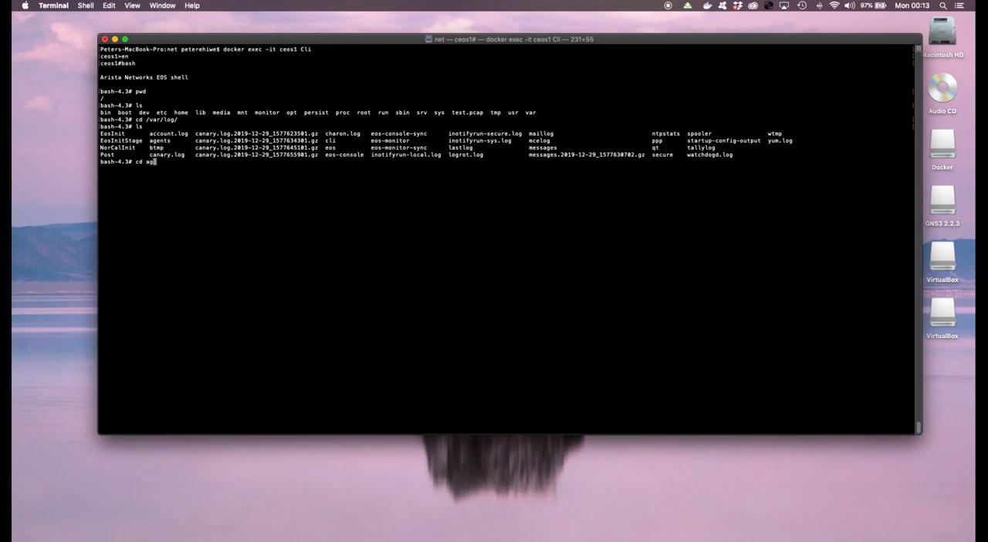
{"action": "key", "text": "Return"}
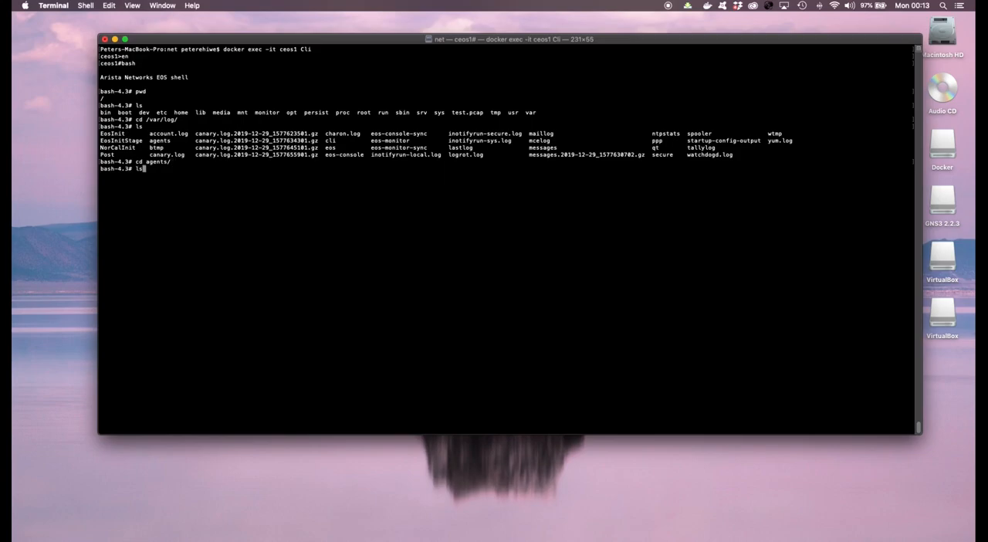
{"action": "key", "text": "Return"}
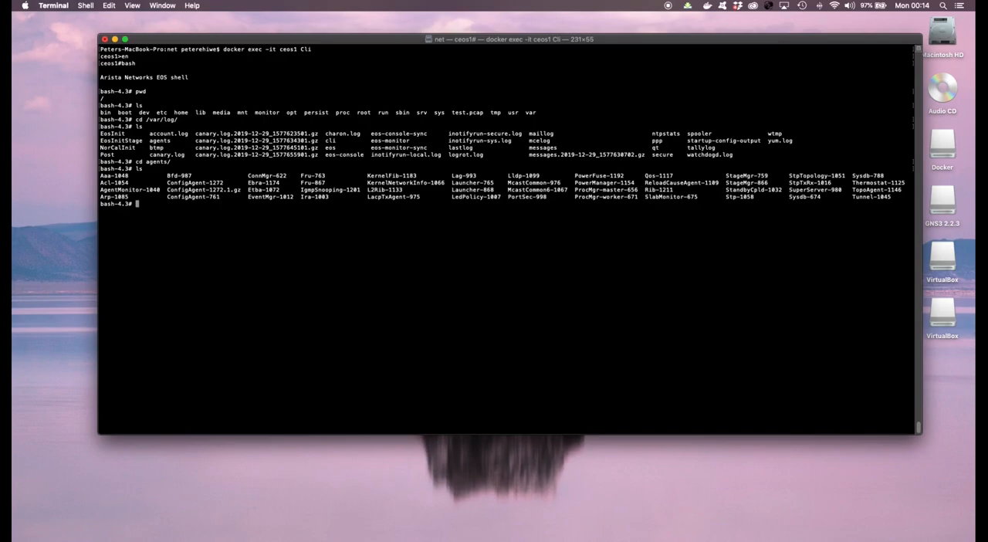
{"action": "mouse_move", "coordinate": [386, 240]}
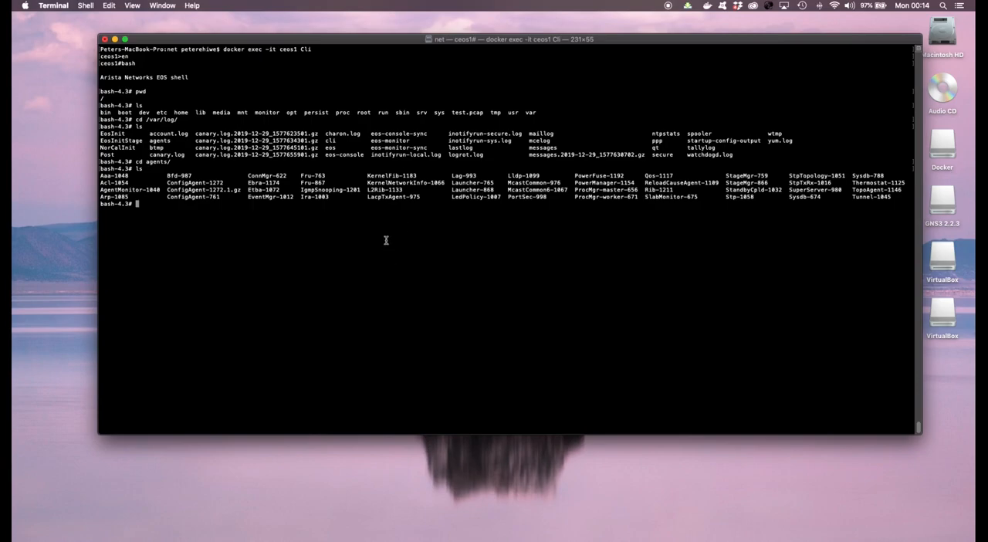
{"action": "double_click", "coordinate": [605, 196]}
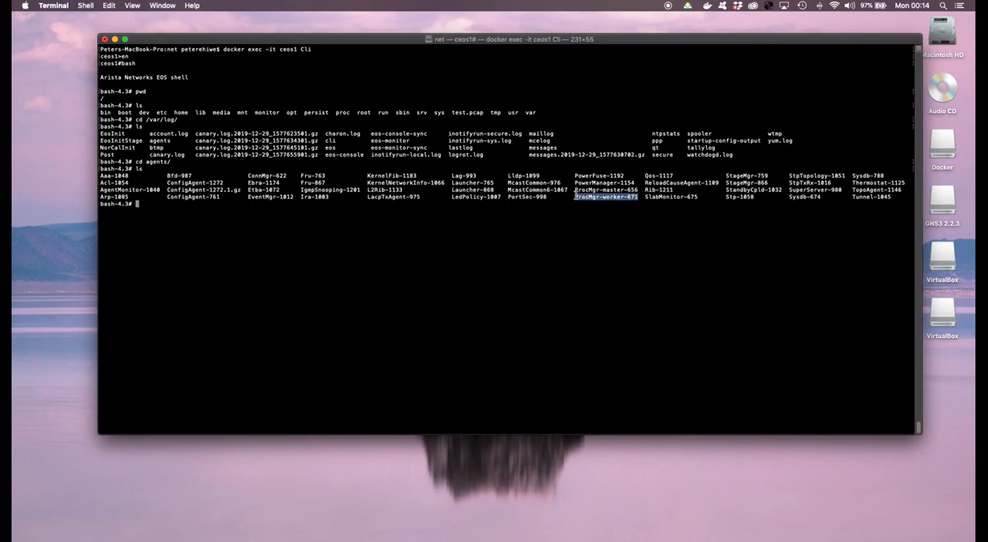
{"action": "type", "text": "more ProcMgr-worker-671"}
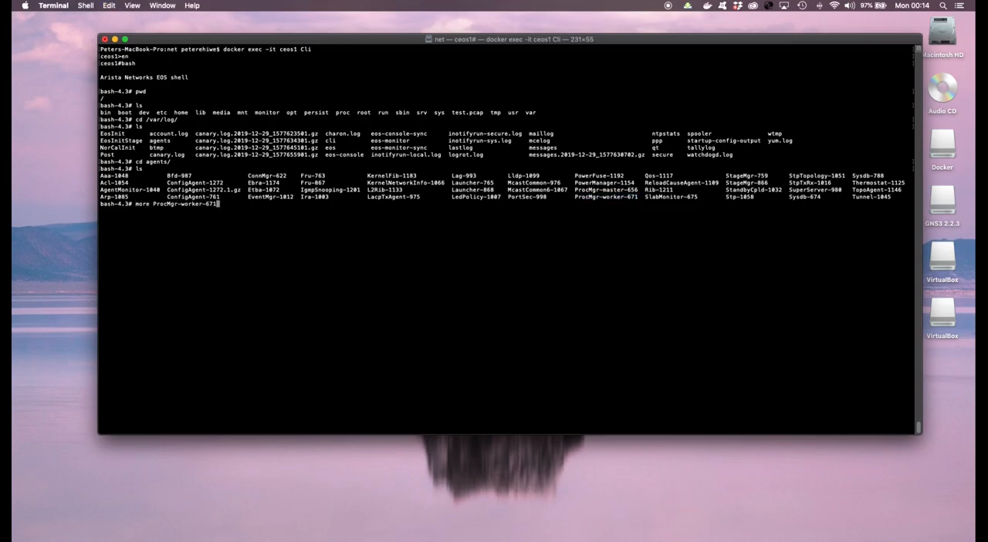
- Run more on ProcMgr-worker-671 and page down to the log's end
{"action": "key", "text": "Return"}
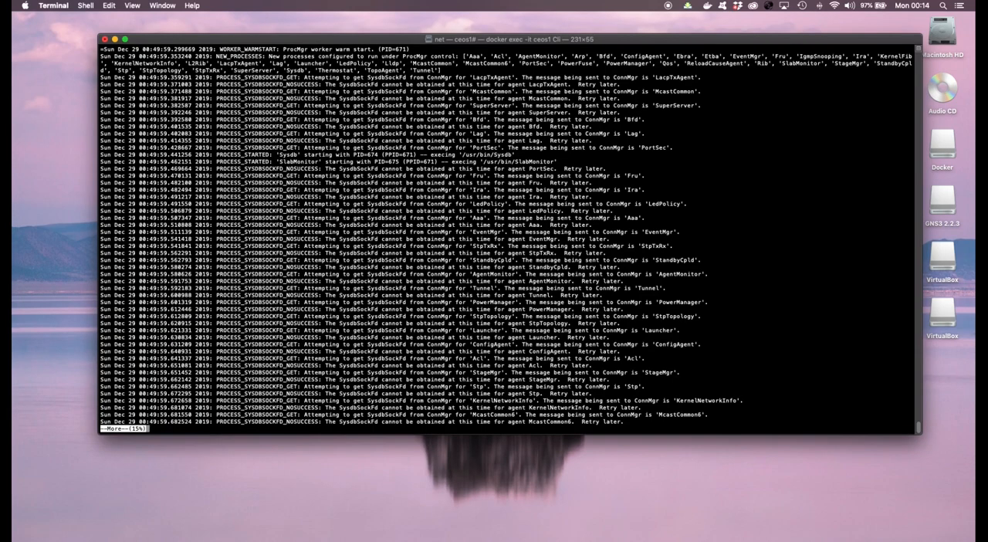
{"action": "scroll", "scroll_direction": "down", "scroll_amount": 3}
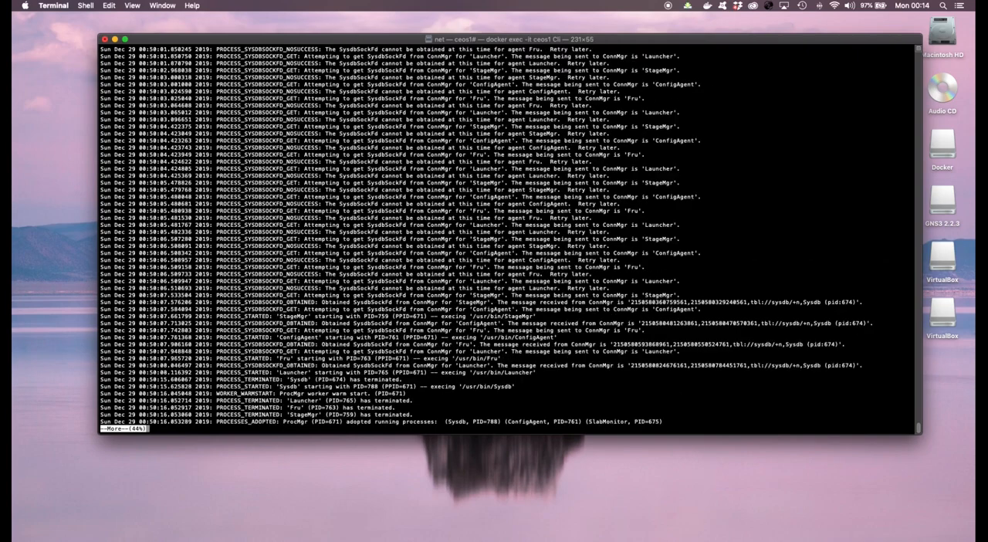
{"action": "scroll", "scroll_direction": "down", "scroll_amount": 3}
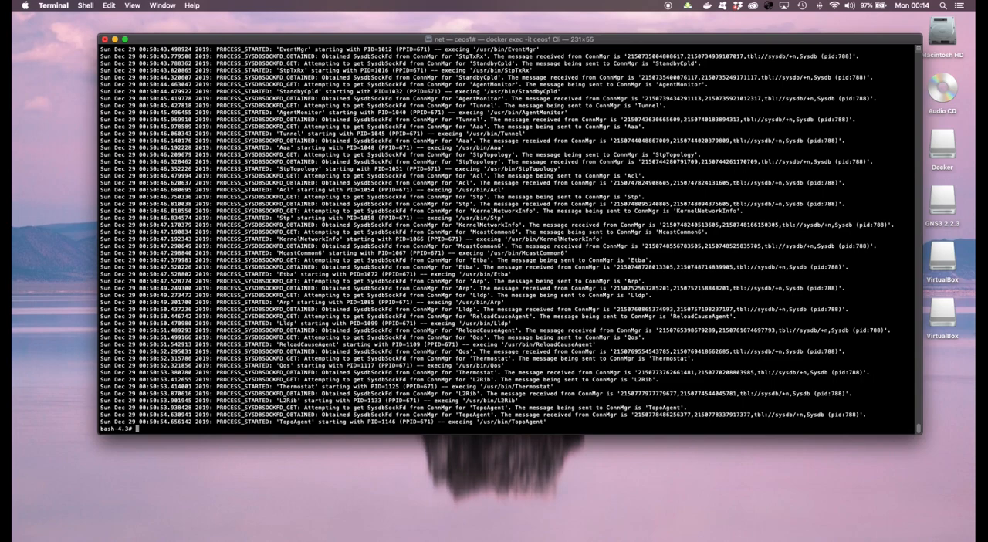
{"action": "type", "text": "cd /"}
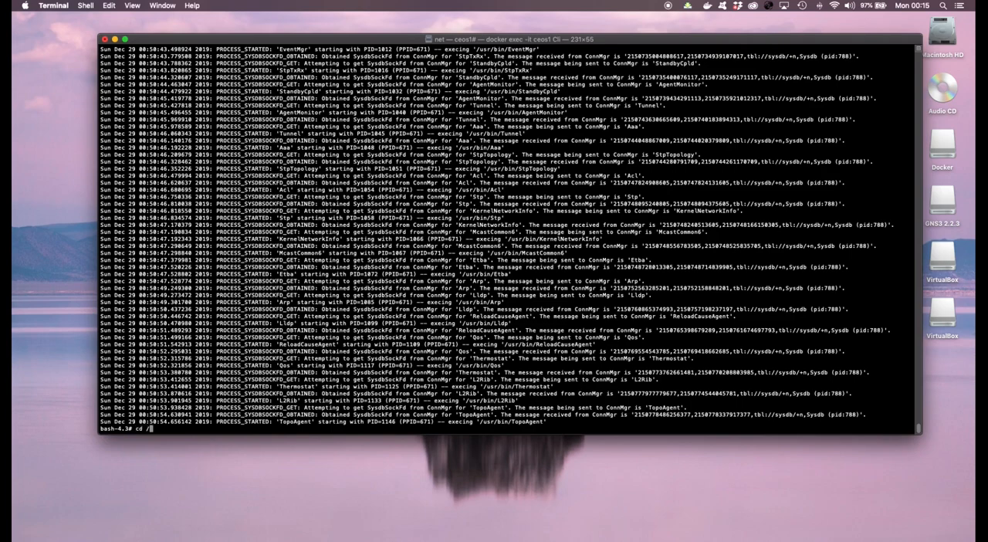
- List /mnt/flash, enter its persist folder, and try changing into local
{"action": "type", "text": "mnt/flash/"}
{"action": "type", "text": "ls"}
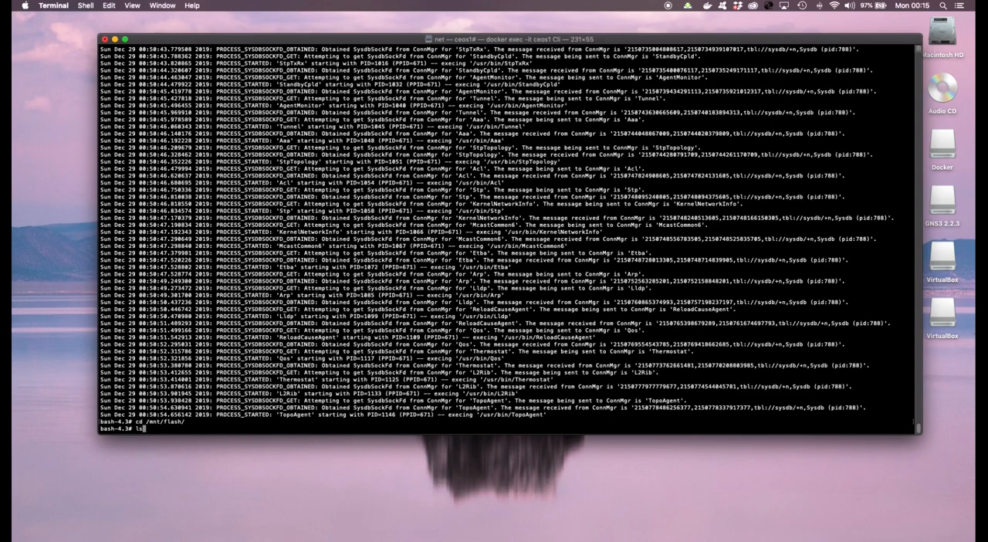
{"action": "key", "text": "Return"}
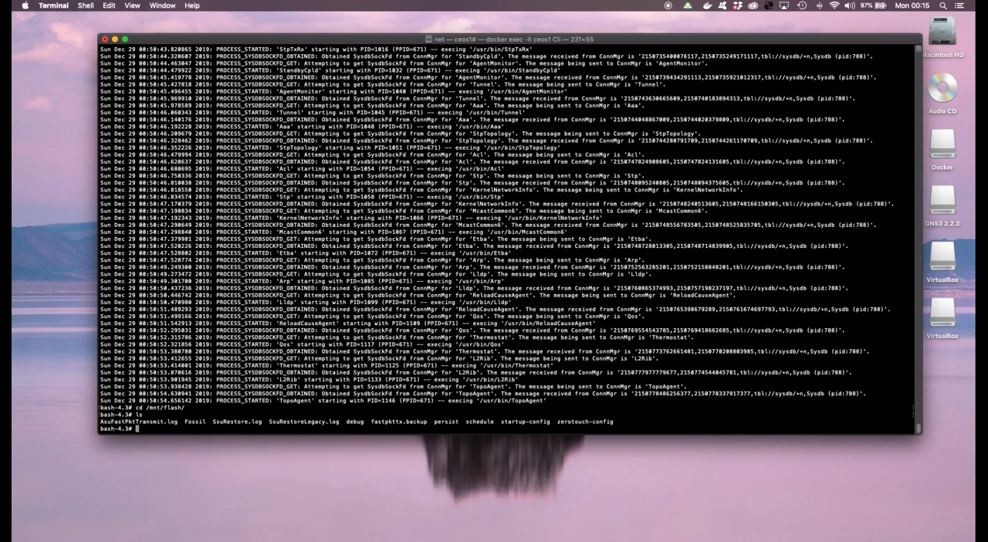
{"action": "type", "text": "cd ps"}
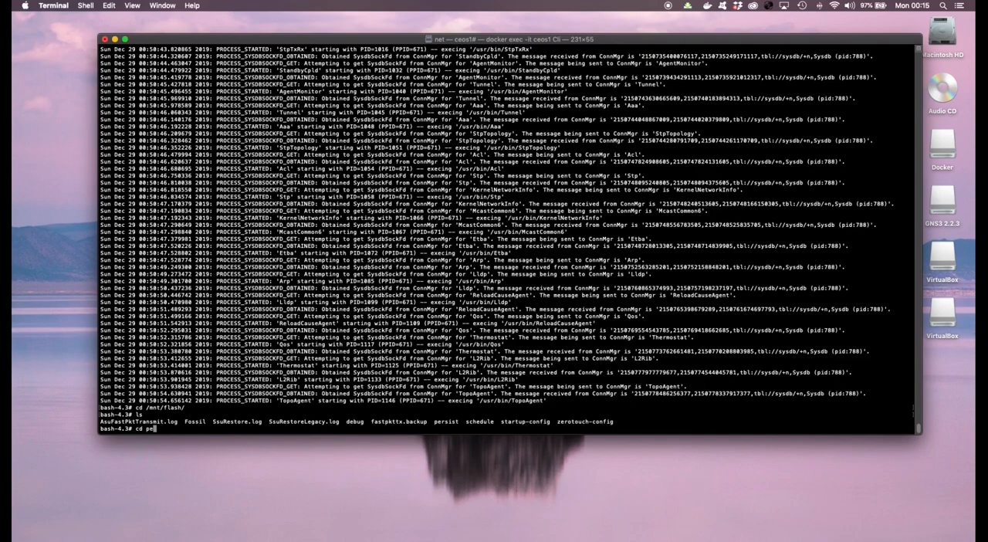
{"action": "key", "text": "Return"}
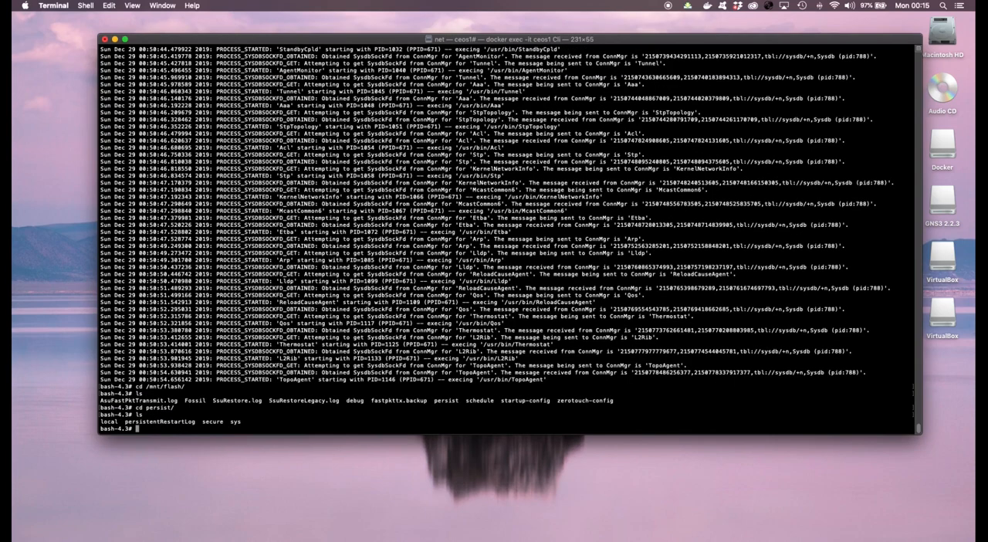
{"action": "type", "text": "cd local"}
{"action": "type", "text": "ls"}
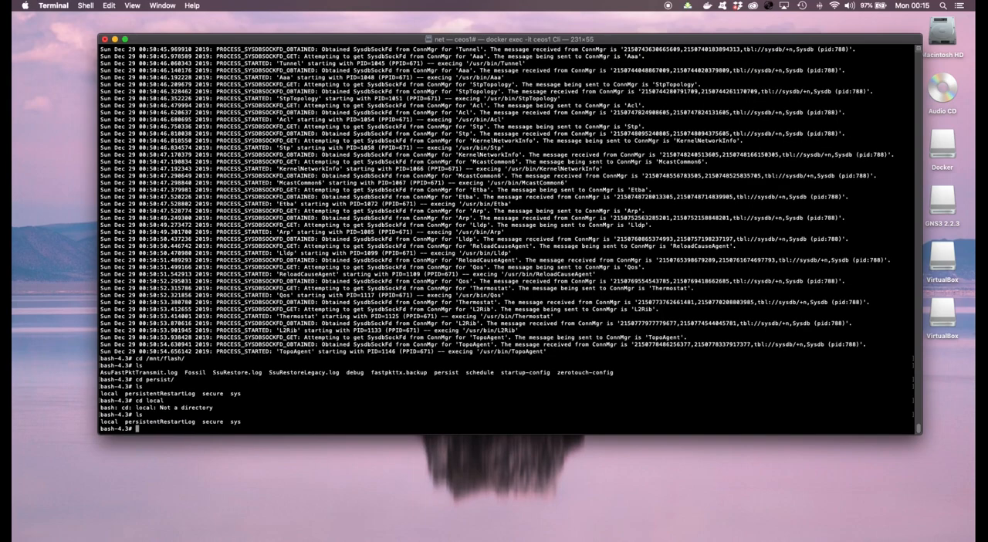
{"action": "type", "text": "more"}
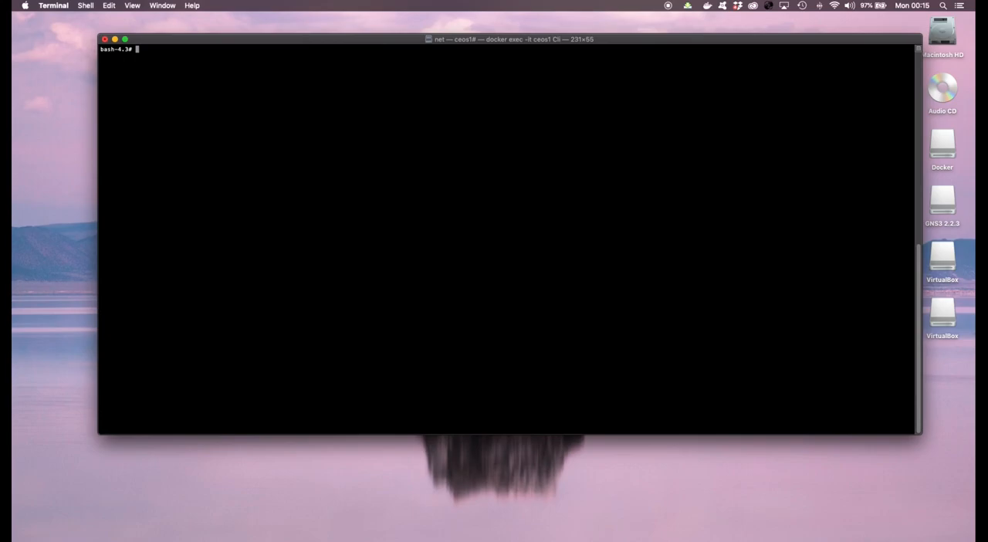
- Return to /mnt/flash and display startup-config and zerotouch-config (DISABLE=True)
{"action": "type", "text": "cd /"}
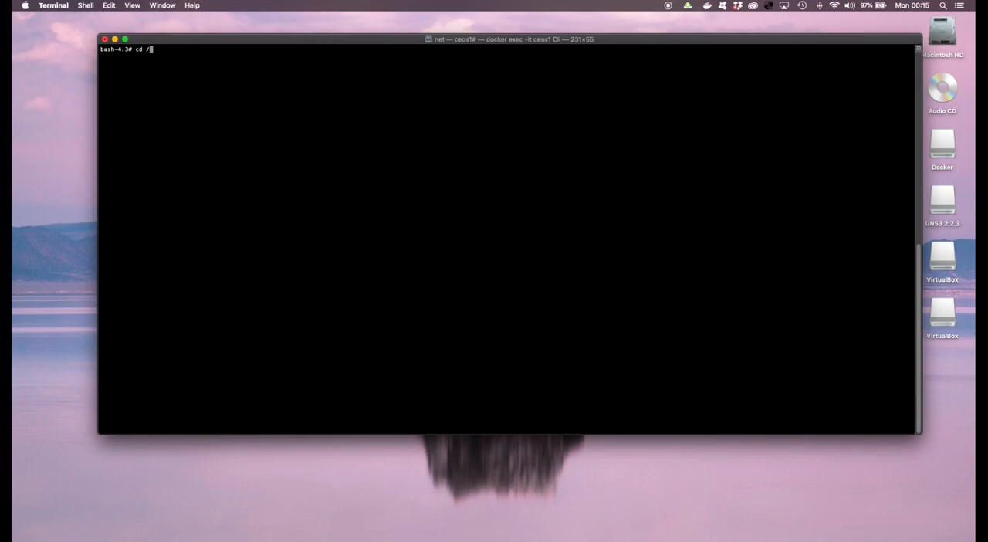
{"action": "type", "text": "mnt/flash/"}
{"action": "type", "text": "ls"}
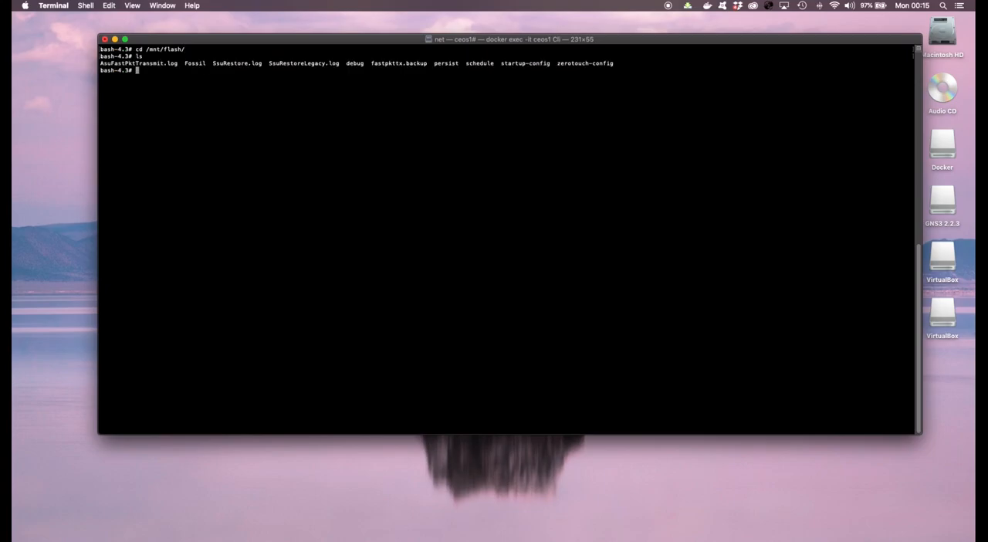
{"action": "type", "text": "cd"}
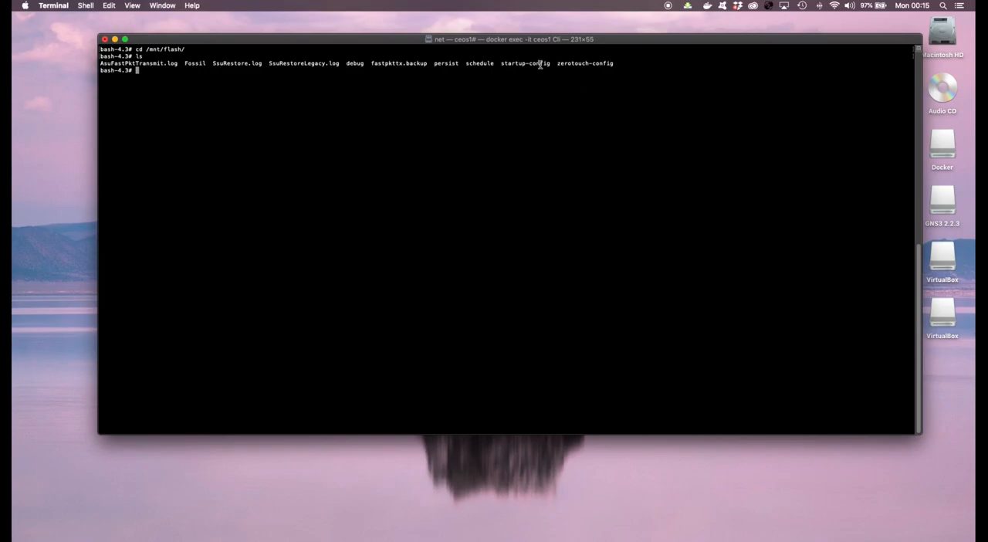
{"action": "double_click", "coordinate": [524, 63]}
{"action": "type", "text": "more startup-config"}
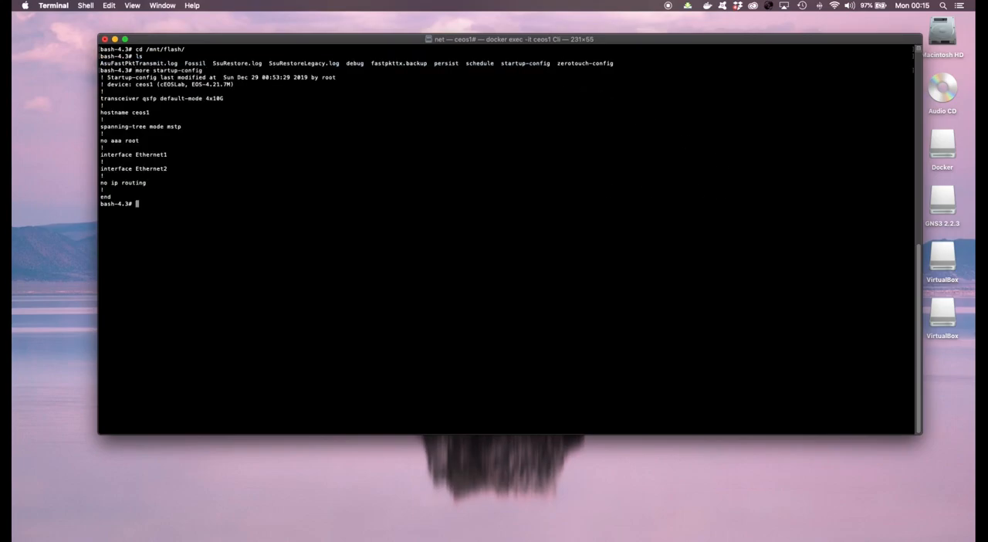
{"action": "mouse_move", "coordinate": [614, 63]}
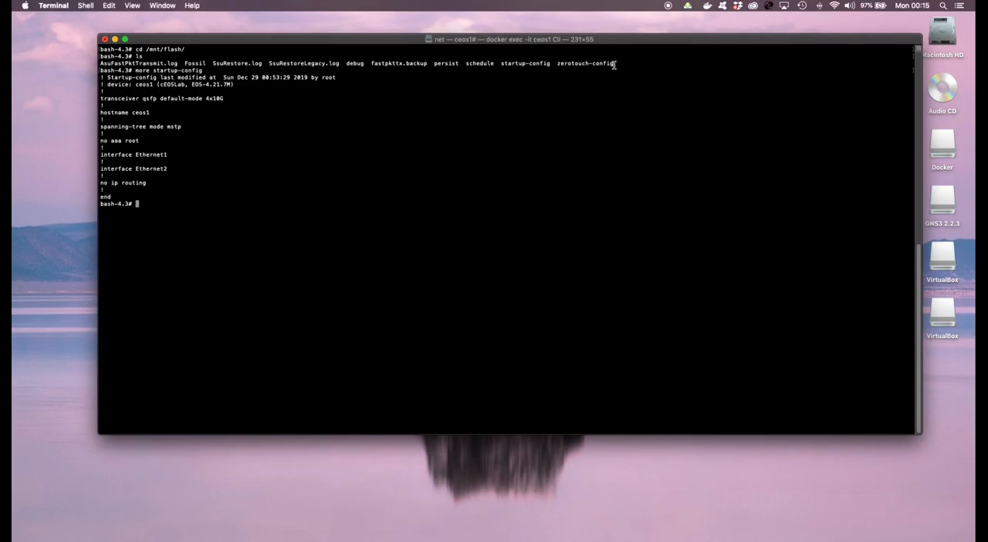
{"action": "type", "text": "more zerotouch-config"}
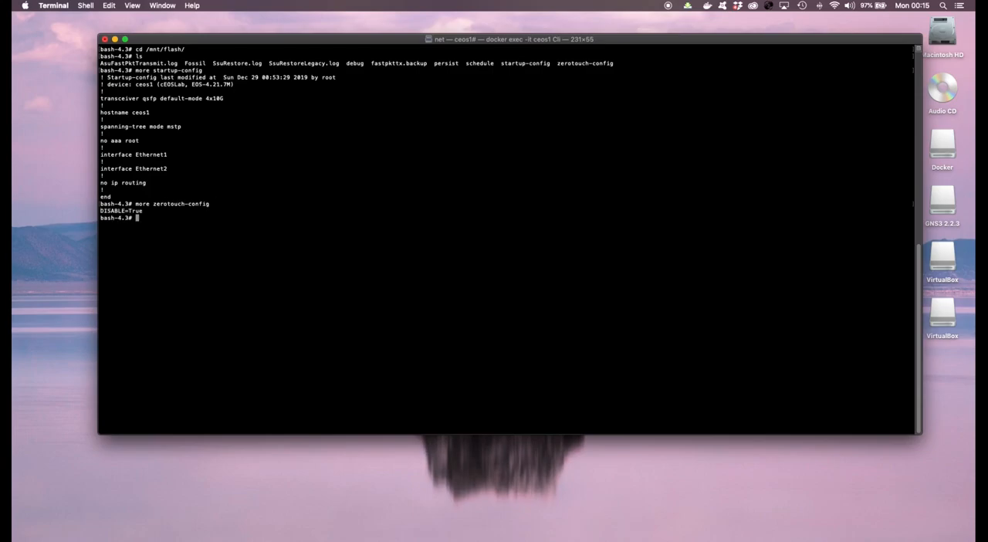
{"action": "mouse_move", "coordinate": [209, 193]}
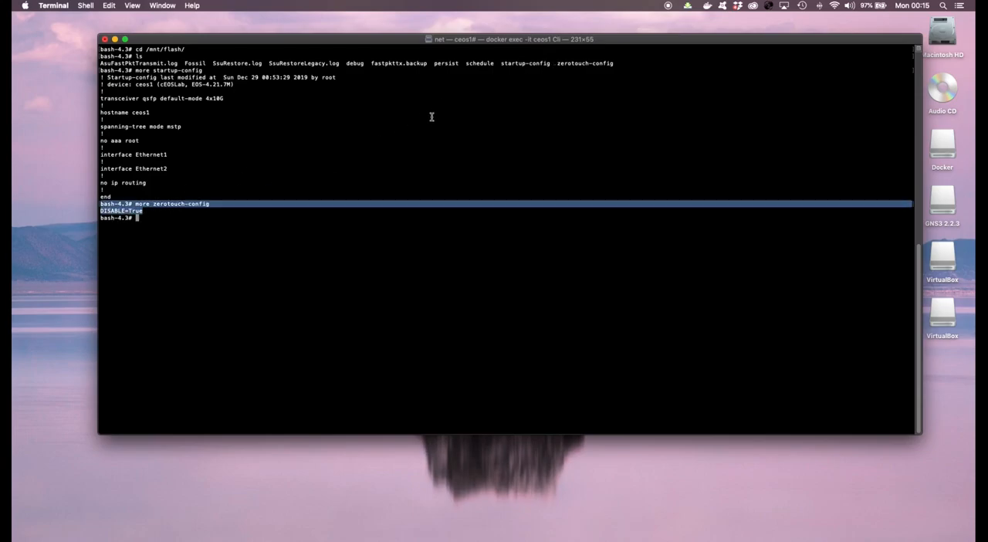
- Change into schedule/tech-support and list its dated tech-support log archives
{"action": "type", "text": "more"}
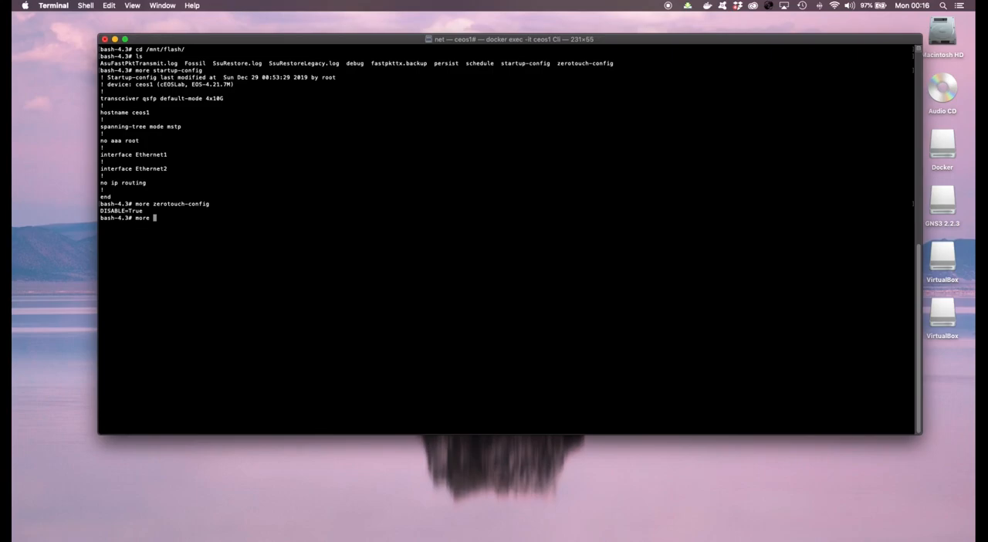
{"action": "type", "text": "cd s"}
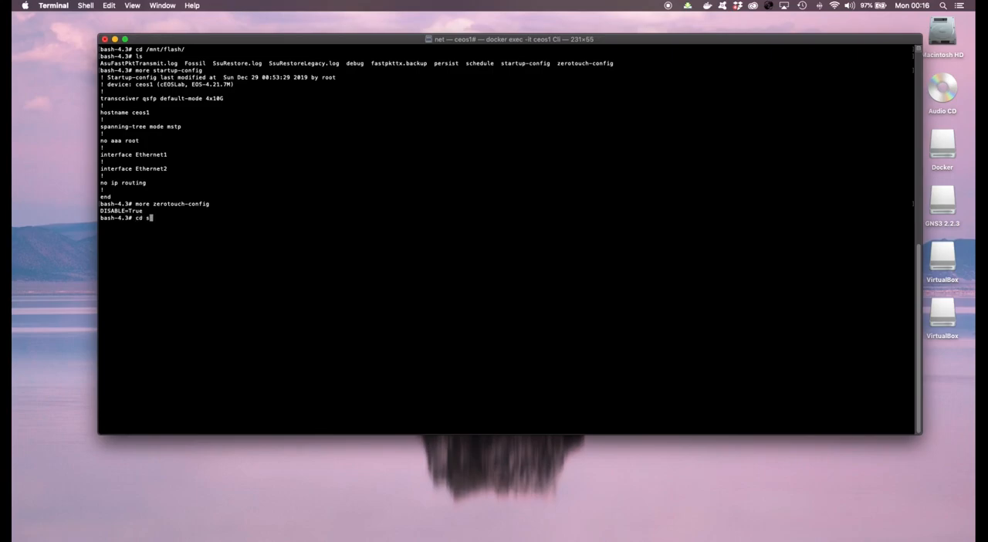
{"action": "type", "text": "chedule/"}
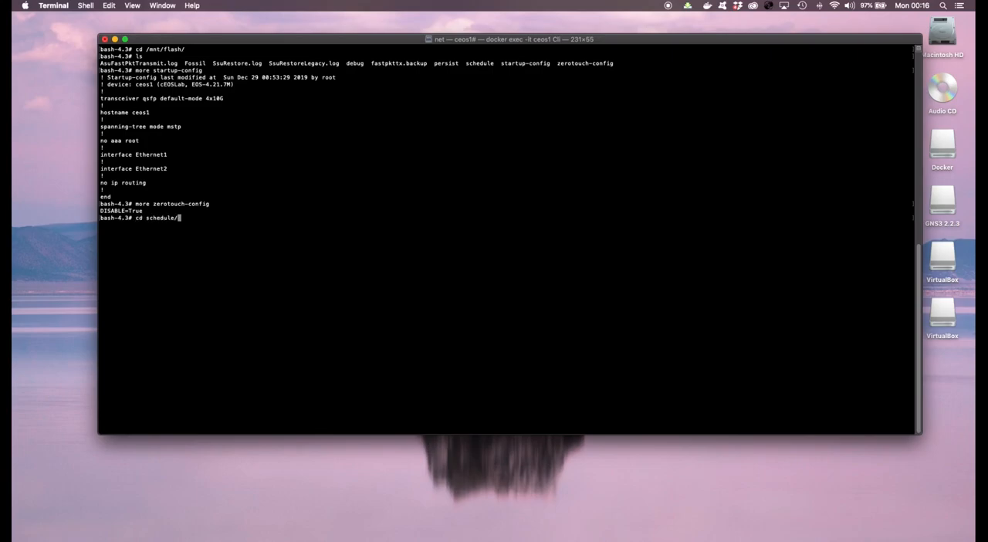
{"action": "type", "text": "tech-support/"}
{"action": "type", "text": "ls"}
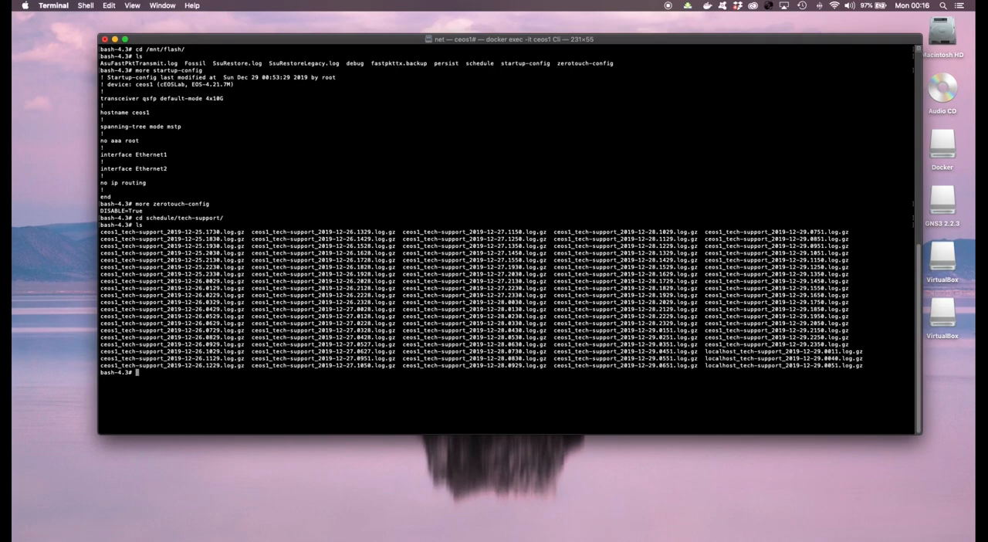
{"action": "type", "text": "exit"}
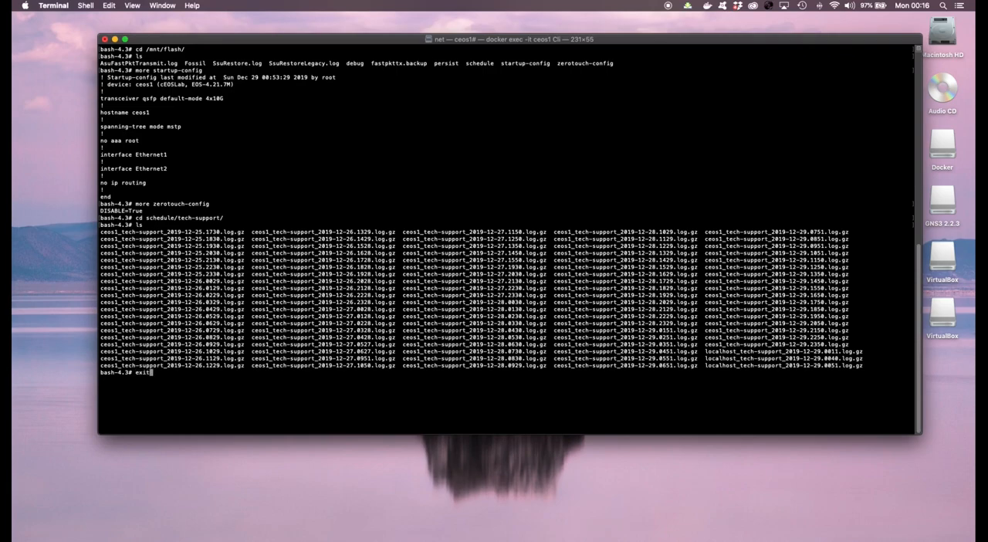
- Filter show run for schedule and tech lines (interval 60, max-log-files 100), then relaunch bash
{"action": "key", "text": "Return"}
{"action": "type", "text": "show run "}
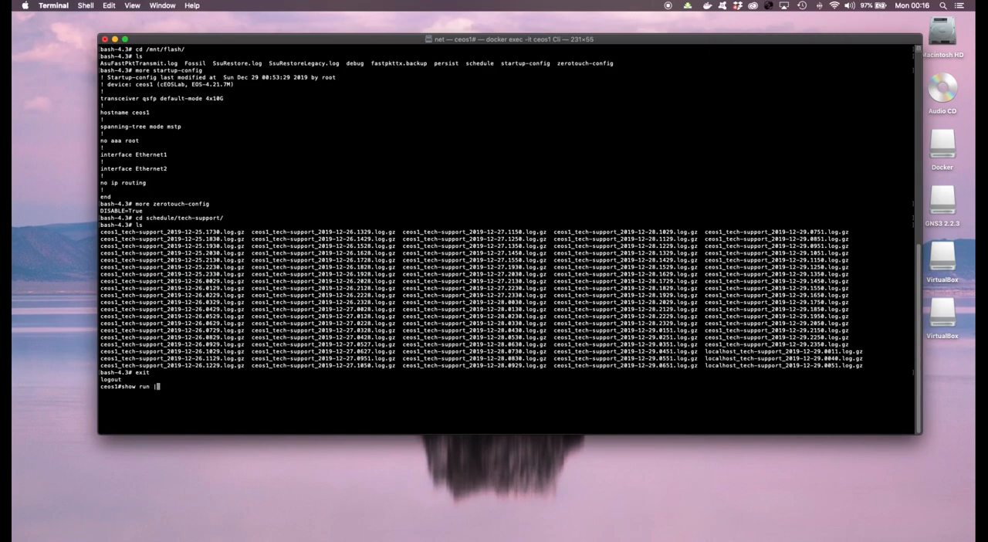
{"action": "type", "text": "| inc schedule"}
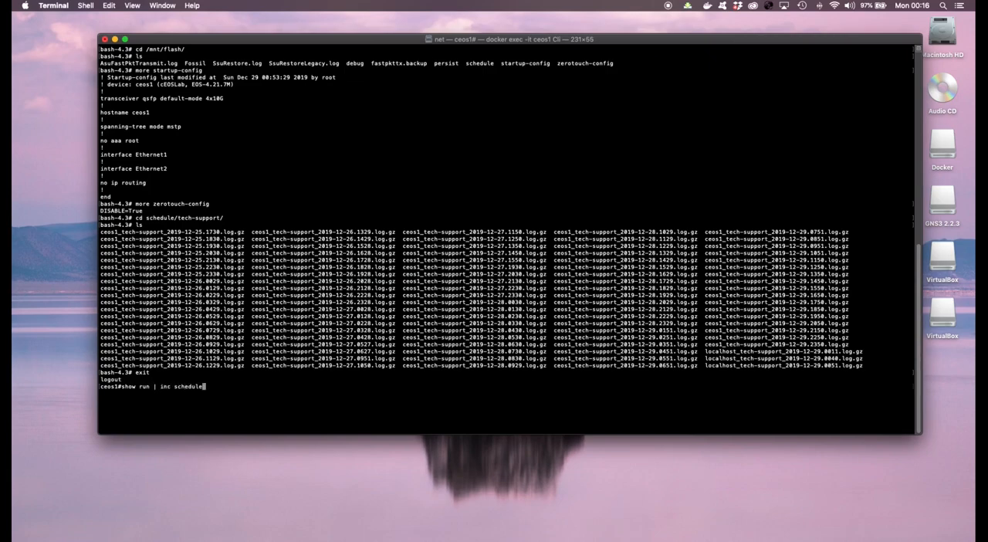
{"action": "key", "text": "Return"}
{"action": "type", "text": "show run | inc tech"}
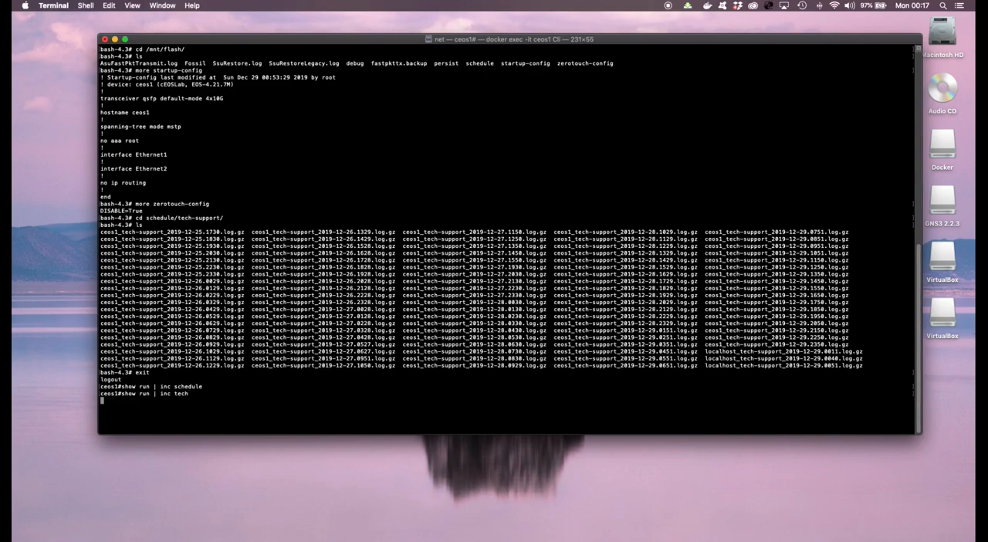
{"action": "key", "text": "Return"}
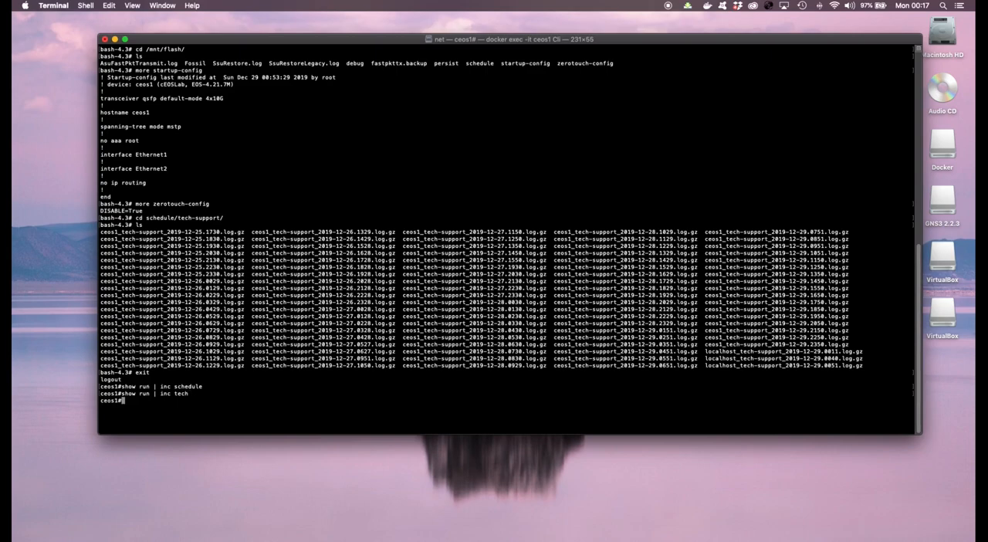
{"action": "type", "text": "show run | inc tech"}
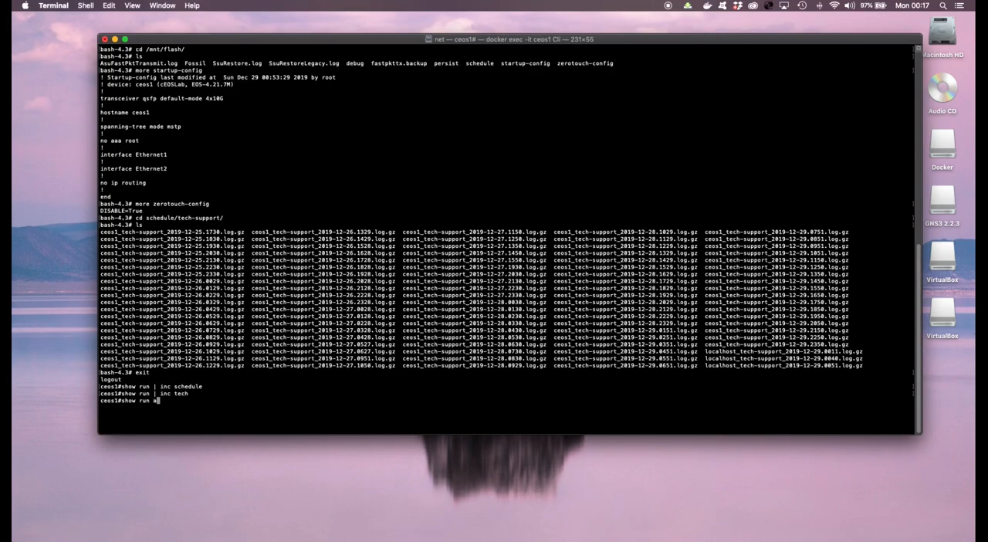
{"action": "type", "text": "all | inc tech"}
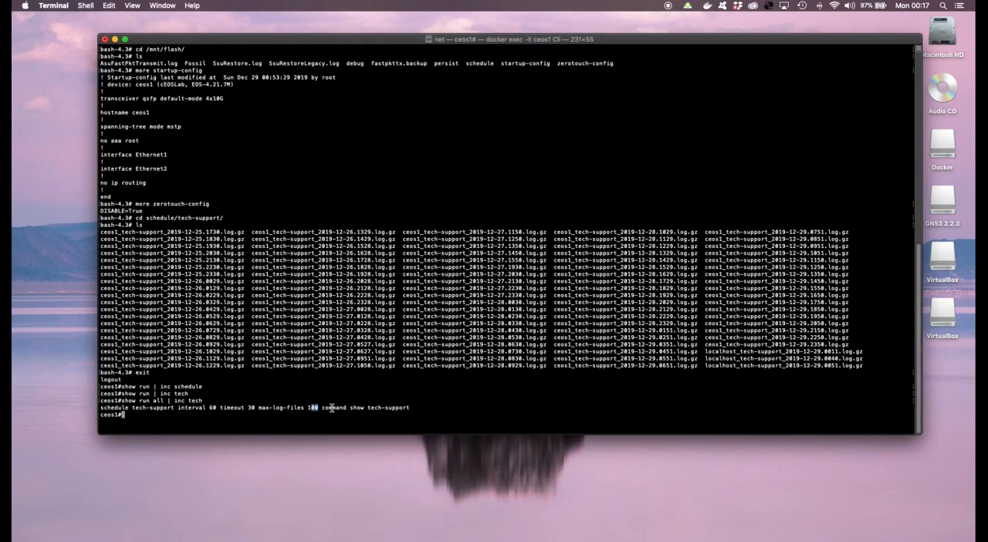
{"action": "type", "text": "bash"}
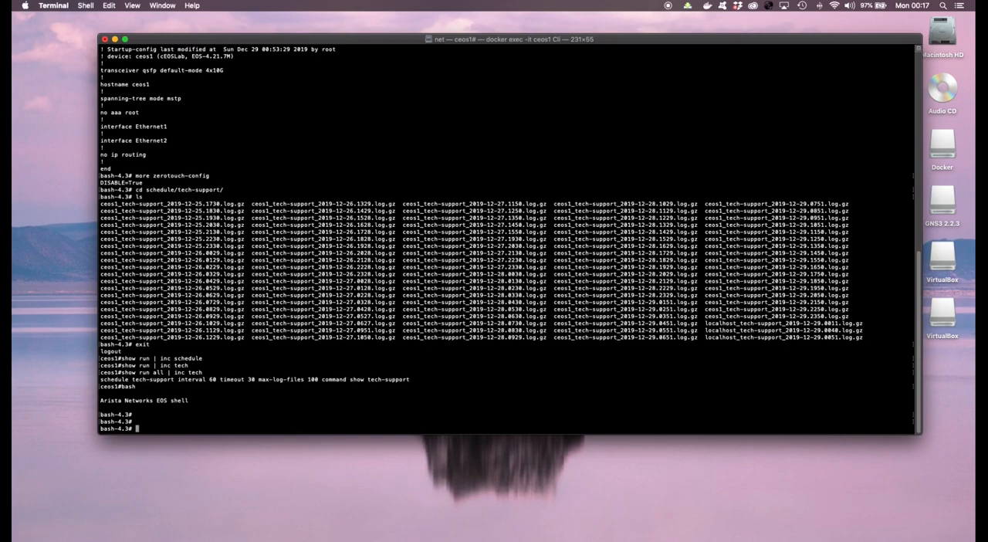
- Run FastCli -c "show ver" and FastCli -c "show ip int br" (Ethernet1 1.1.1.1/30 up)
{"action": "type", "text": "Faste"}
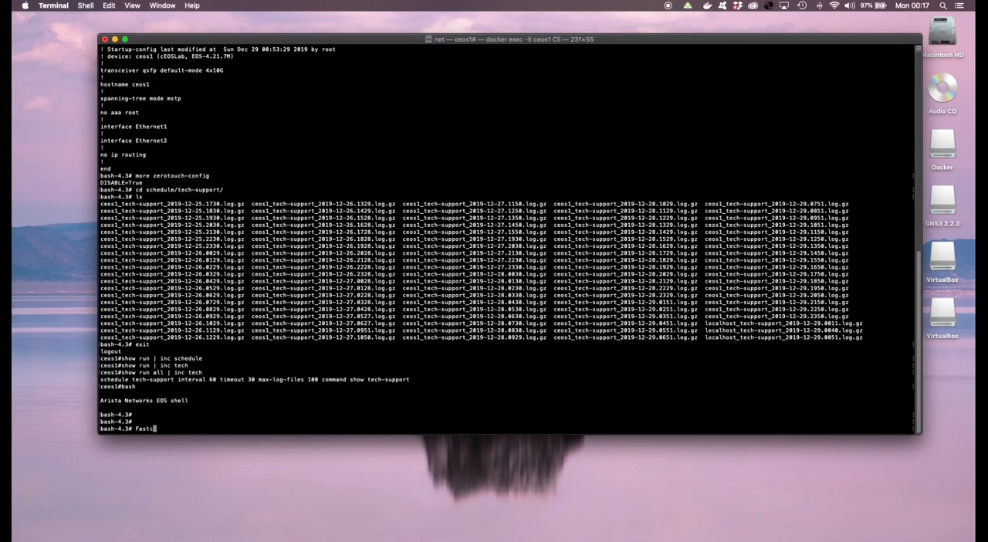
{"action": "type", "text": "Cli"}
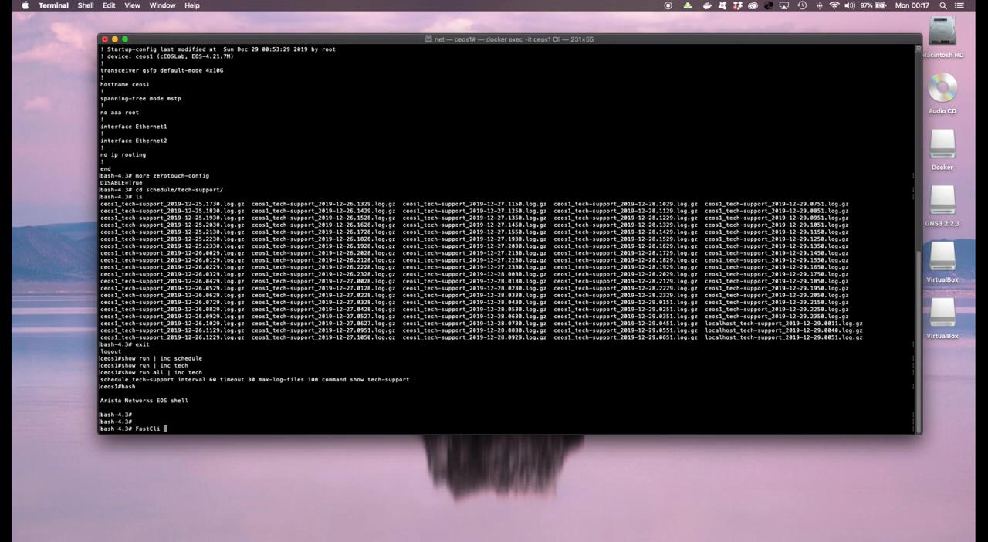
{"action": "type", "text": "-c"}
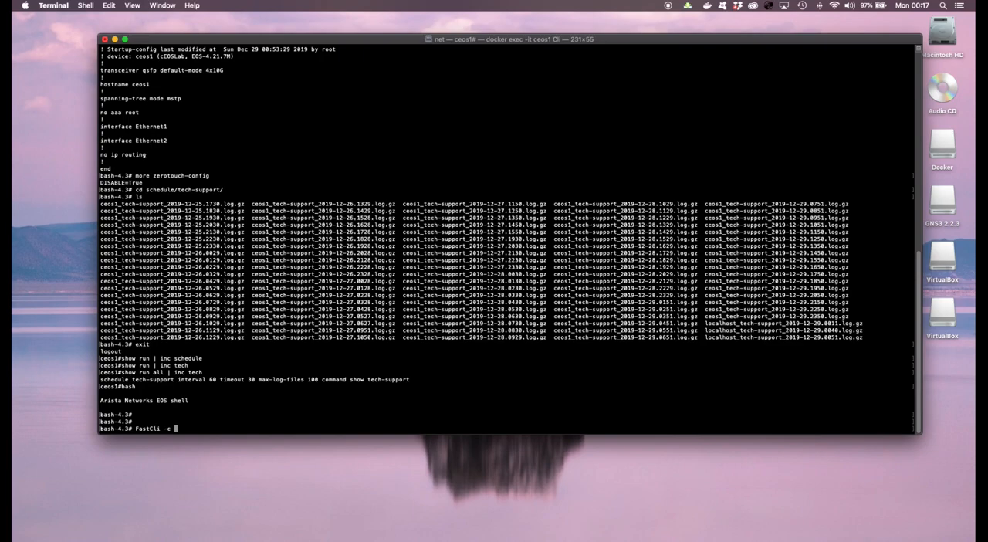
{"action": "type", "text": "\""}
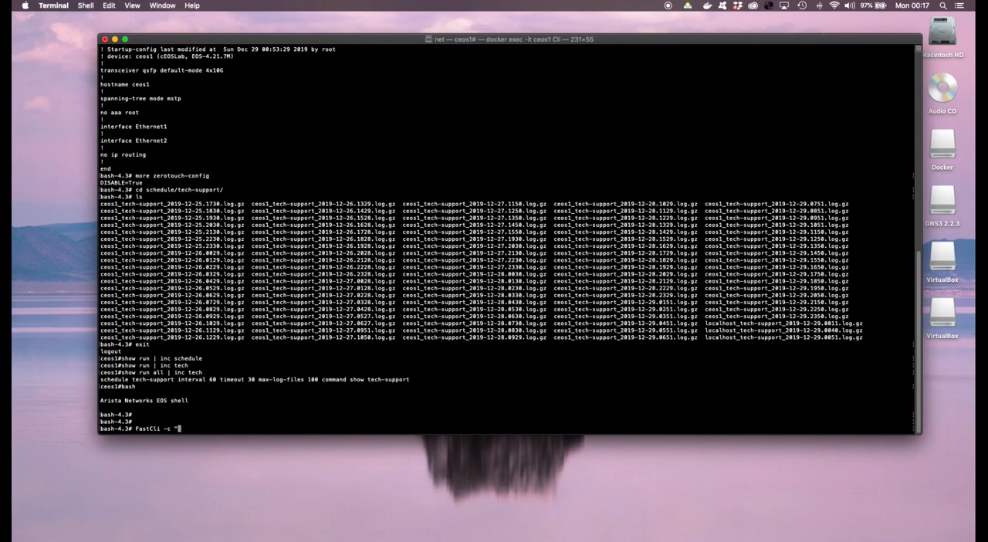
{"action": "type", "text": "show ver"}
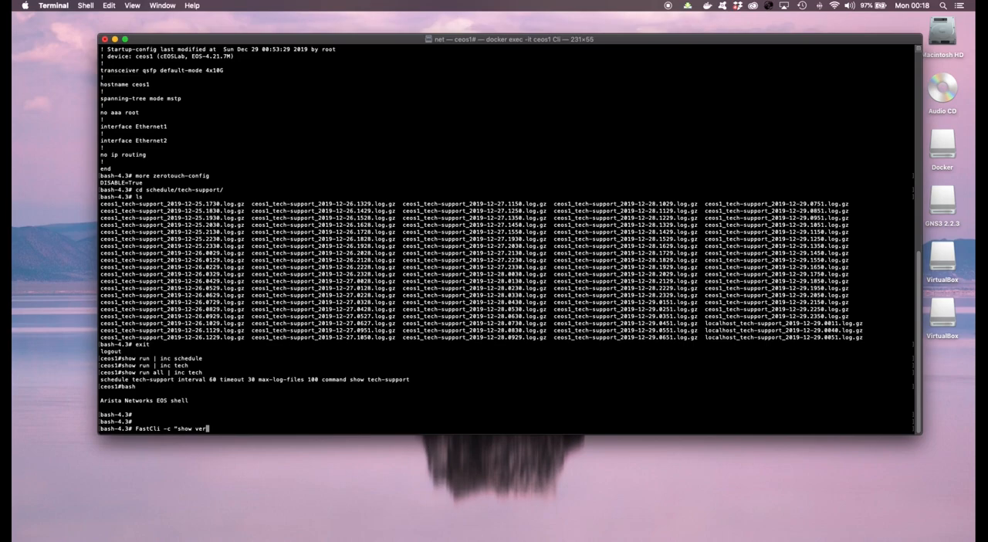
{"action": "key", "text": "Return"}
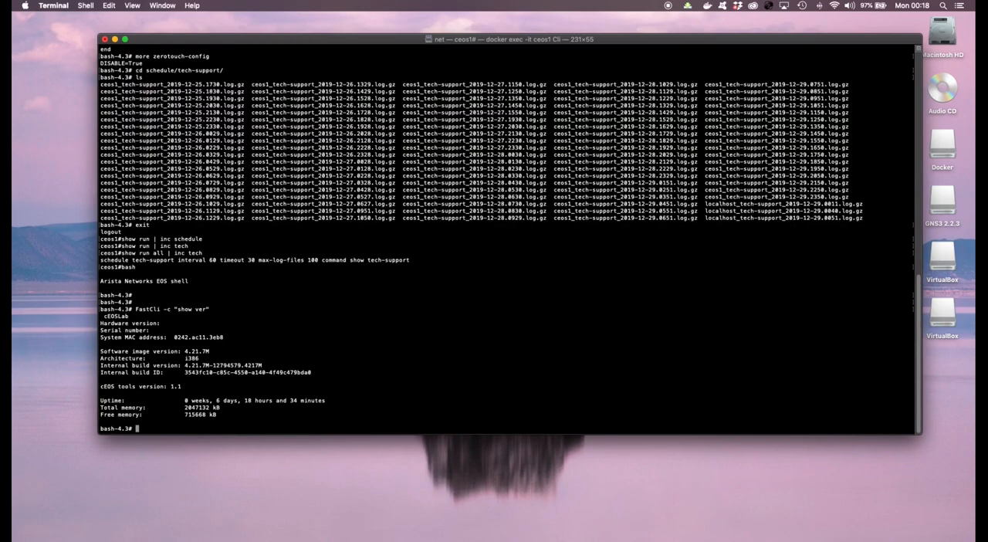
{"action": "type", "text": "FastCli -c \"show ip int br"}
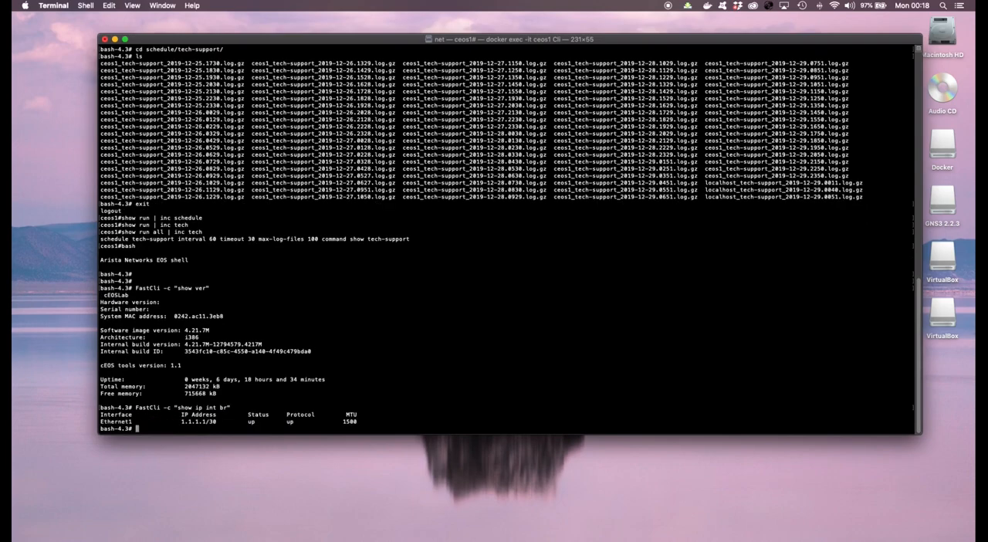
{"action": "type", "text": "FastCli -c \"show ip int br\""}
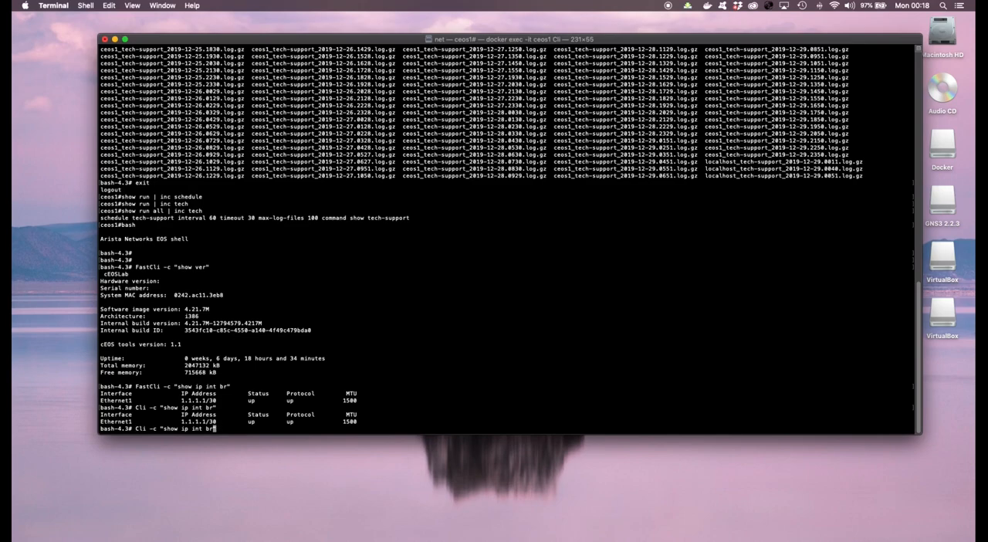
- Try Cli -c "show ip int br|json" (unconverted-command error), then get show ver as JSON
{"action": "type", "text": "|json"}
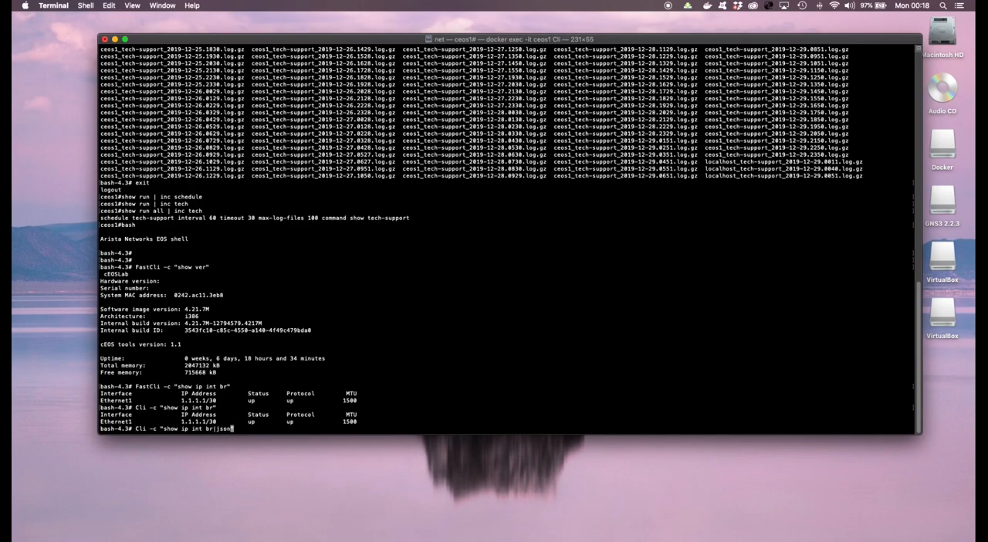
{"action": "key", "text": "Return"}
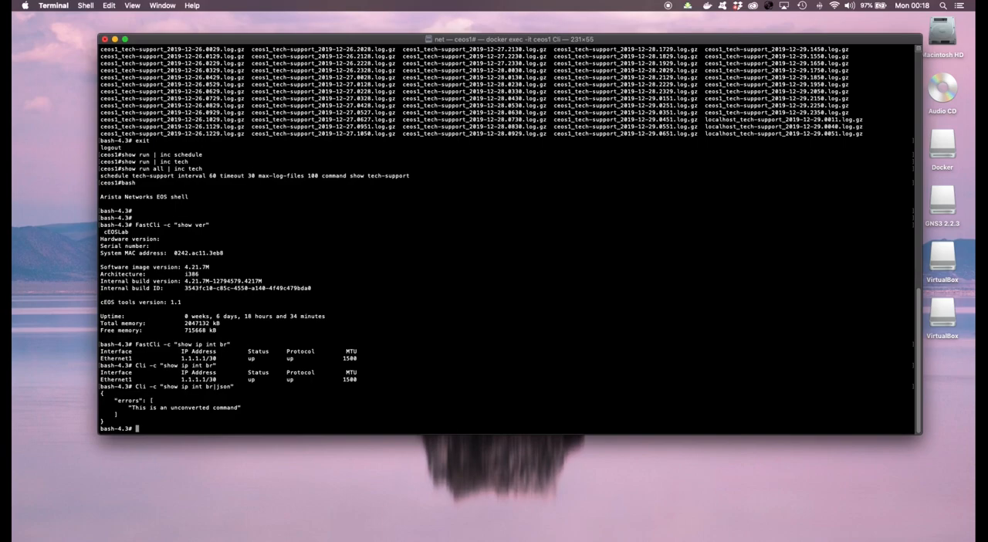
{"action": "type", "text": "Cli -c \"show ip int brjson\""}
{"action": "type", "text": "Cli -c \"show ver|json\""}
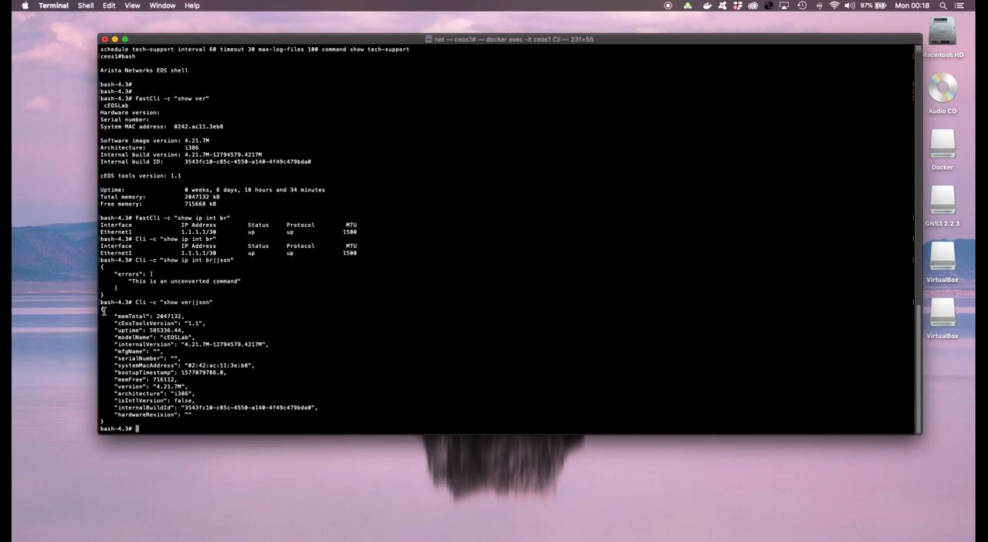
{"action": "left_click_drag", "start_coordinate": [104, 314], "coordinate": [205, 330]}
{"action": "type", "text": "Cli -c \"show v"}
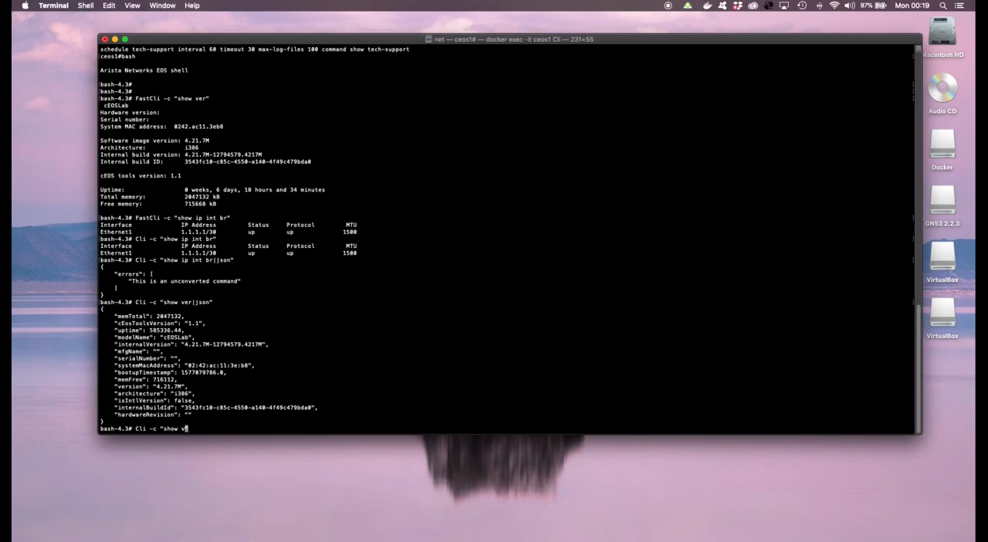
{"action": "type", "text": "tcpdump -"}
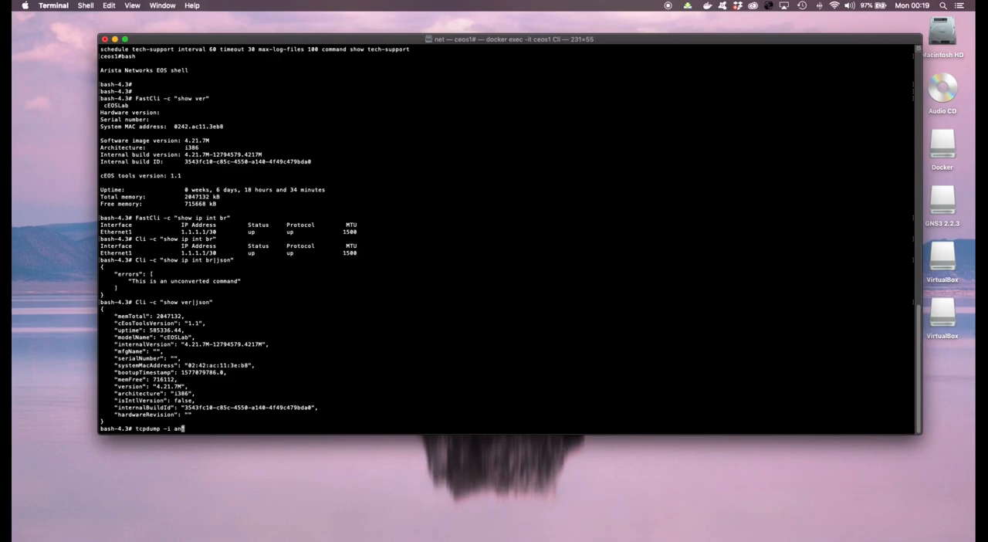
- Capture three packets on all interfaces with tcpdump -i any -c 3
{"action": "type", "text": "y"}
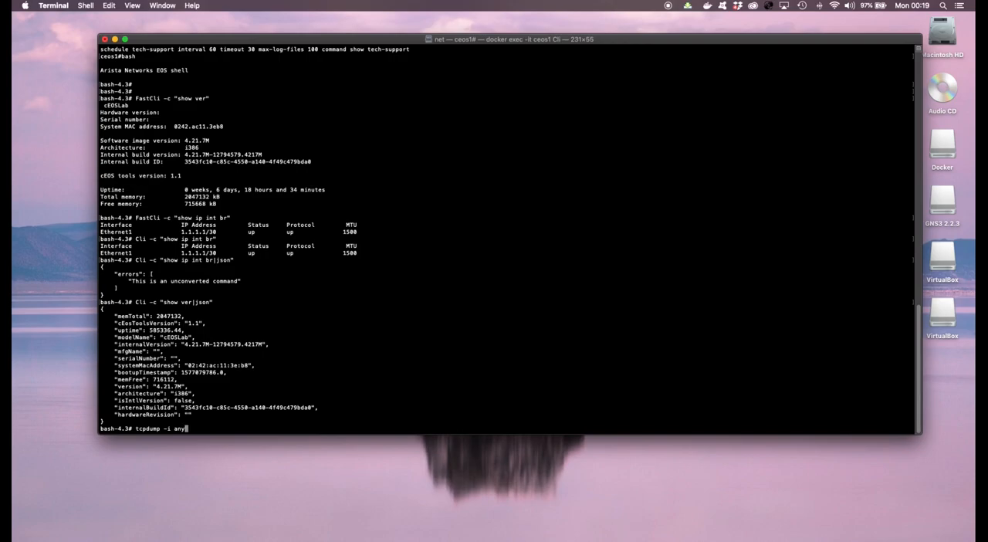
{"action": "type", "text": "-c 3"}
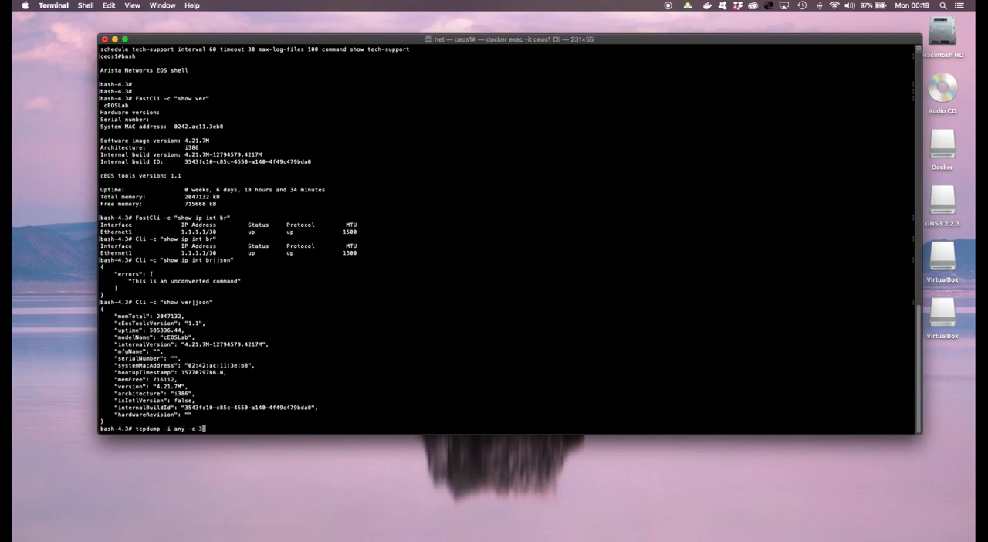
{"action": "key", "text": "Return"}
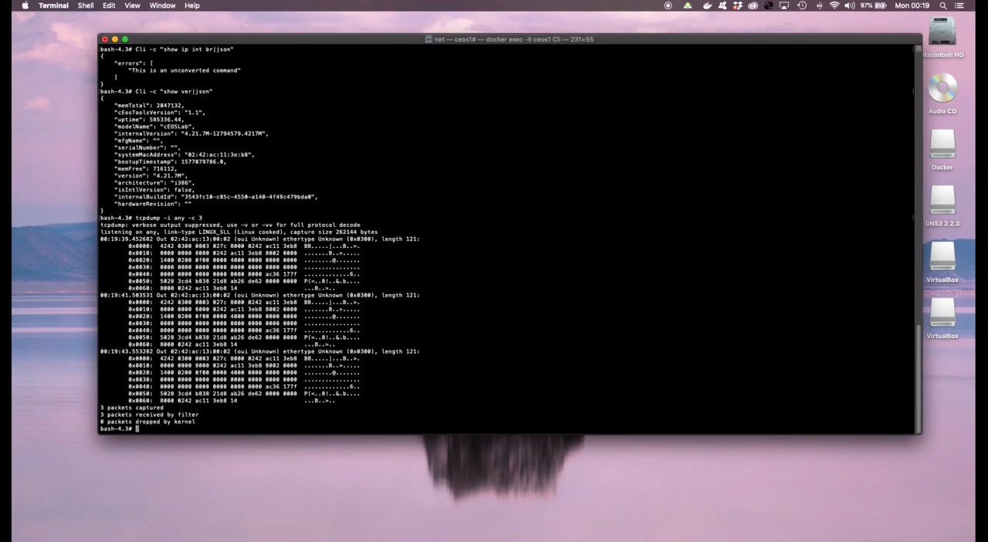
- Capture three more packets on any interface into test.pcap with tcpdump -w
{"action": "type", "text": "tcpdump -i any -c 3 -"}
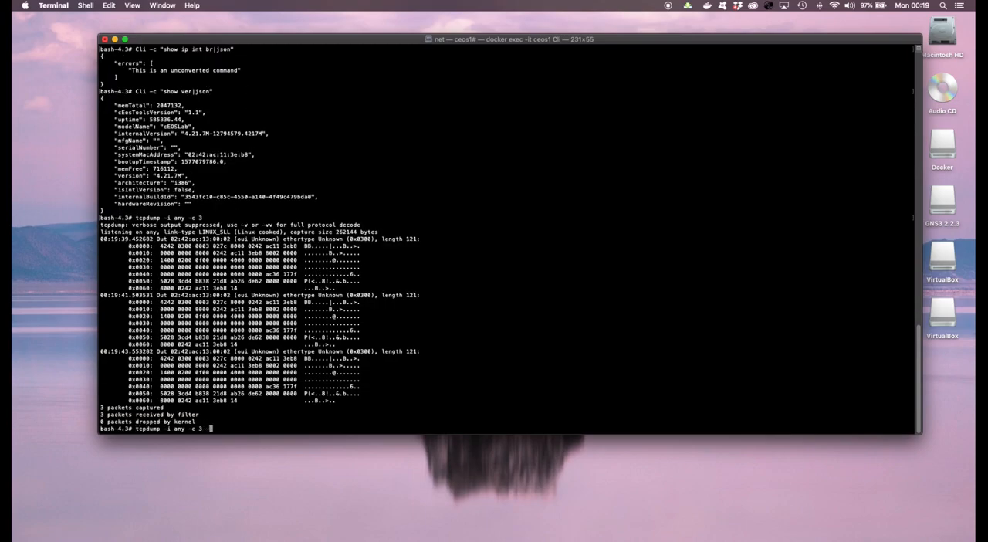
{"action": "type", "text": "-w t"}
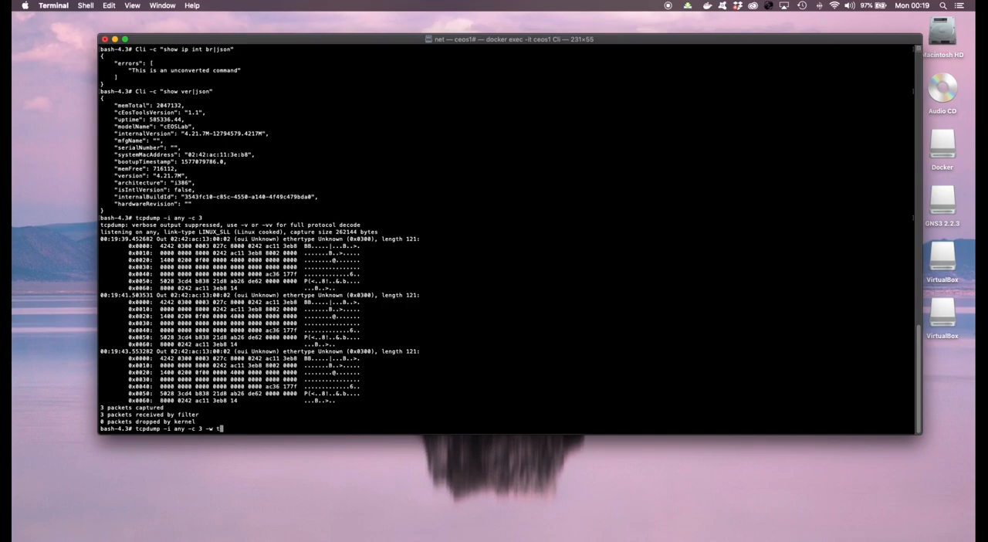
{"action": "type", "text": "test.pcap"}
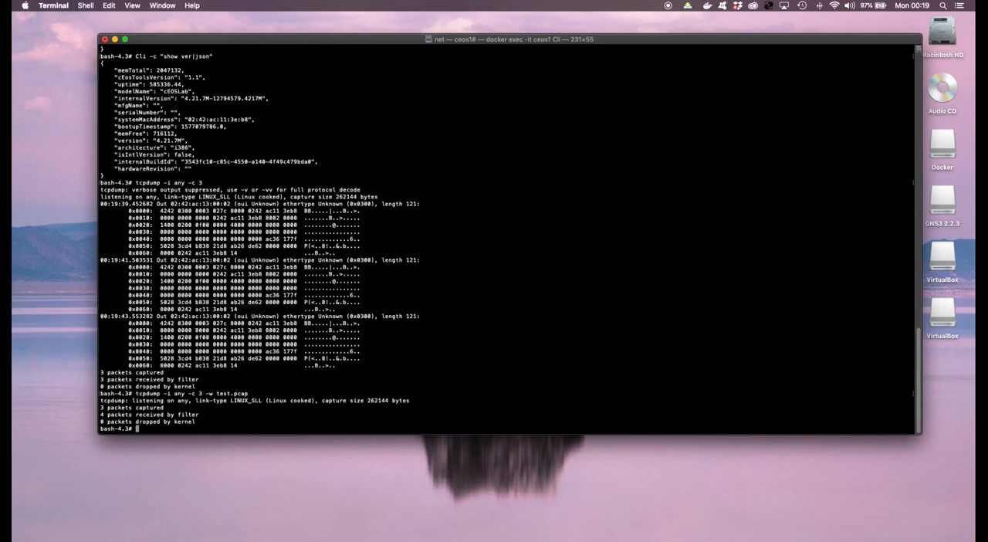
- Find test.pcap in root with ls and ls -al, then read its three packets with tcpdump -r
{"action": "type", "text": "ls"}
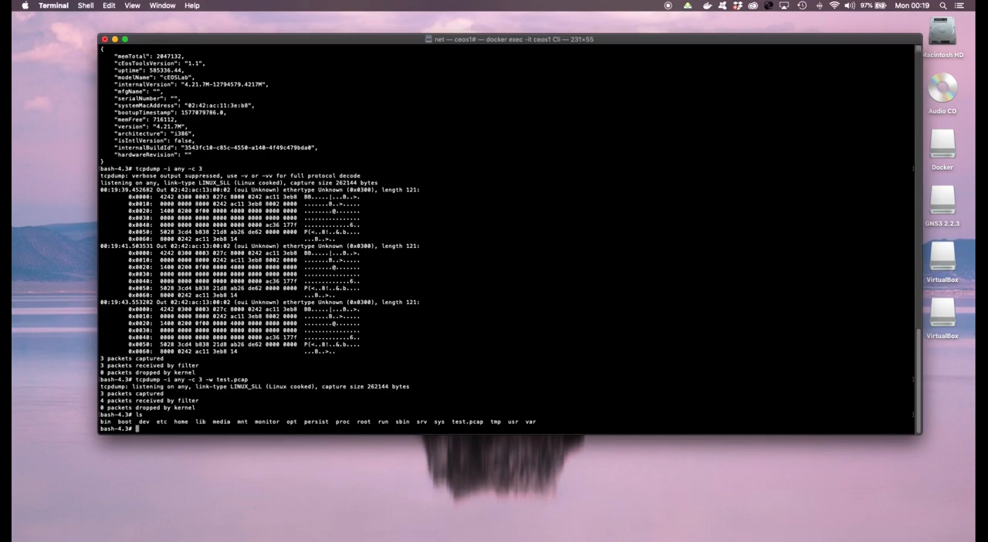
{"action": "double_click", "coordinate": [467, 421]}
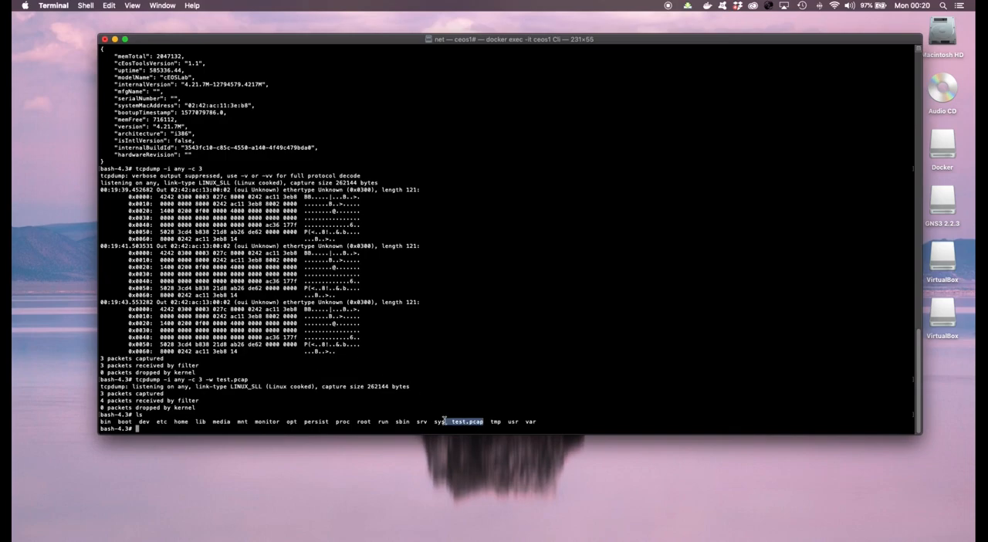
{"action": "type", "text": "ls -al"}
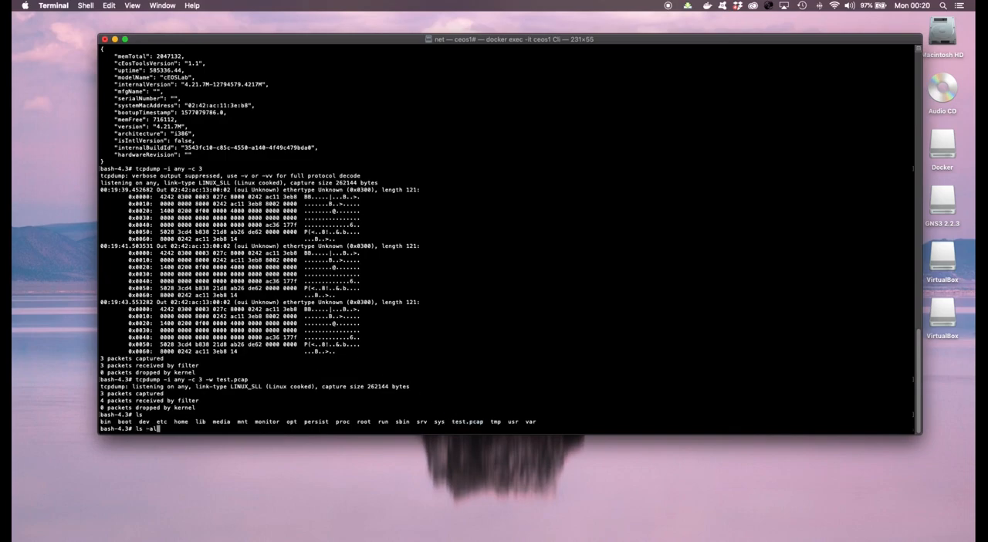
{"action": "key", "text": "Return"}
{"action": "type", "text": "t"}
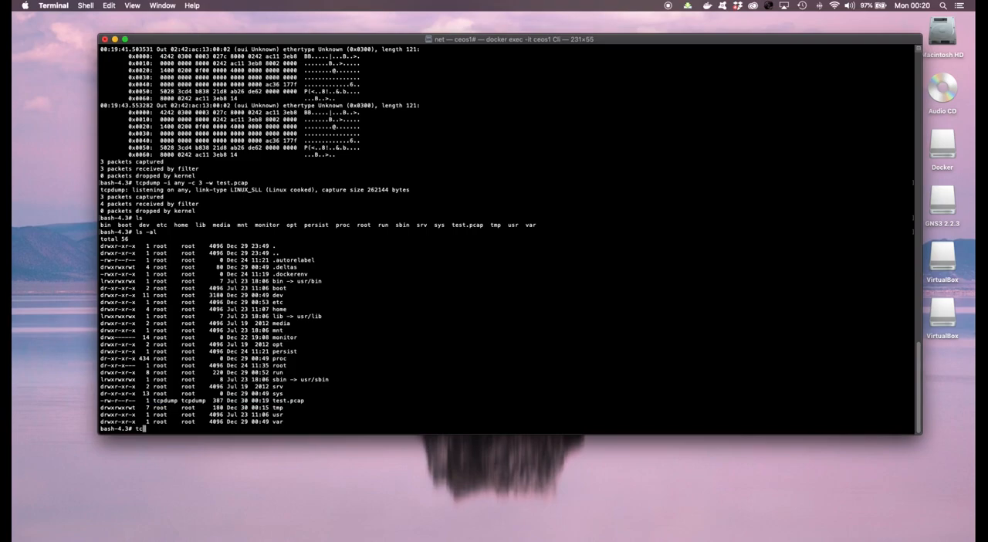
{"action": "type", "text": "cpdump -r test.pcap"}
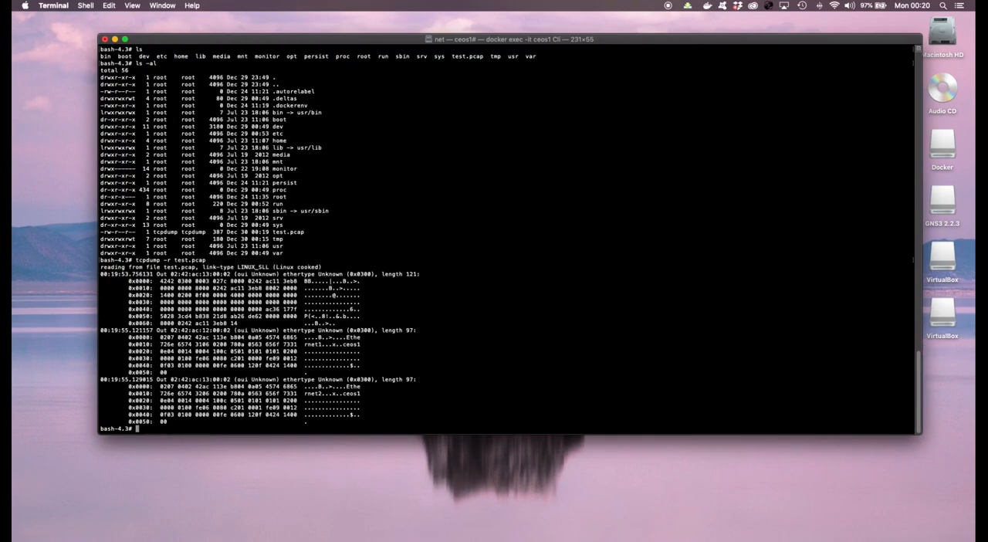
{"action": "left_click_drag", "start_coordinate": [104, 275], "coordinate": [355, 327]}
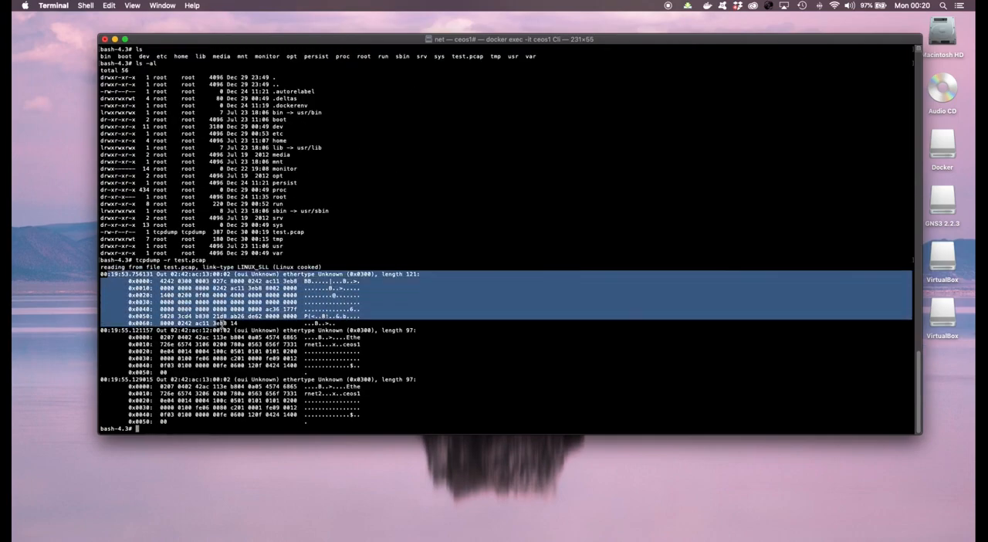